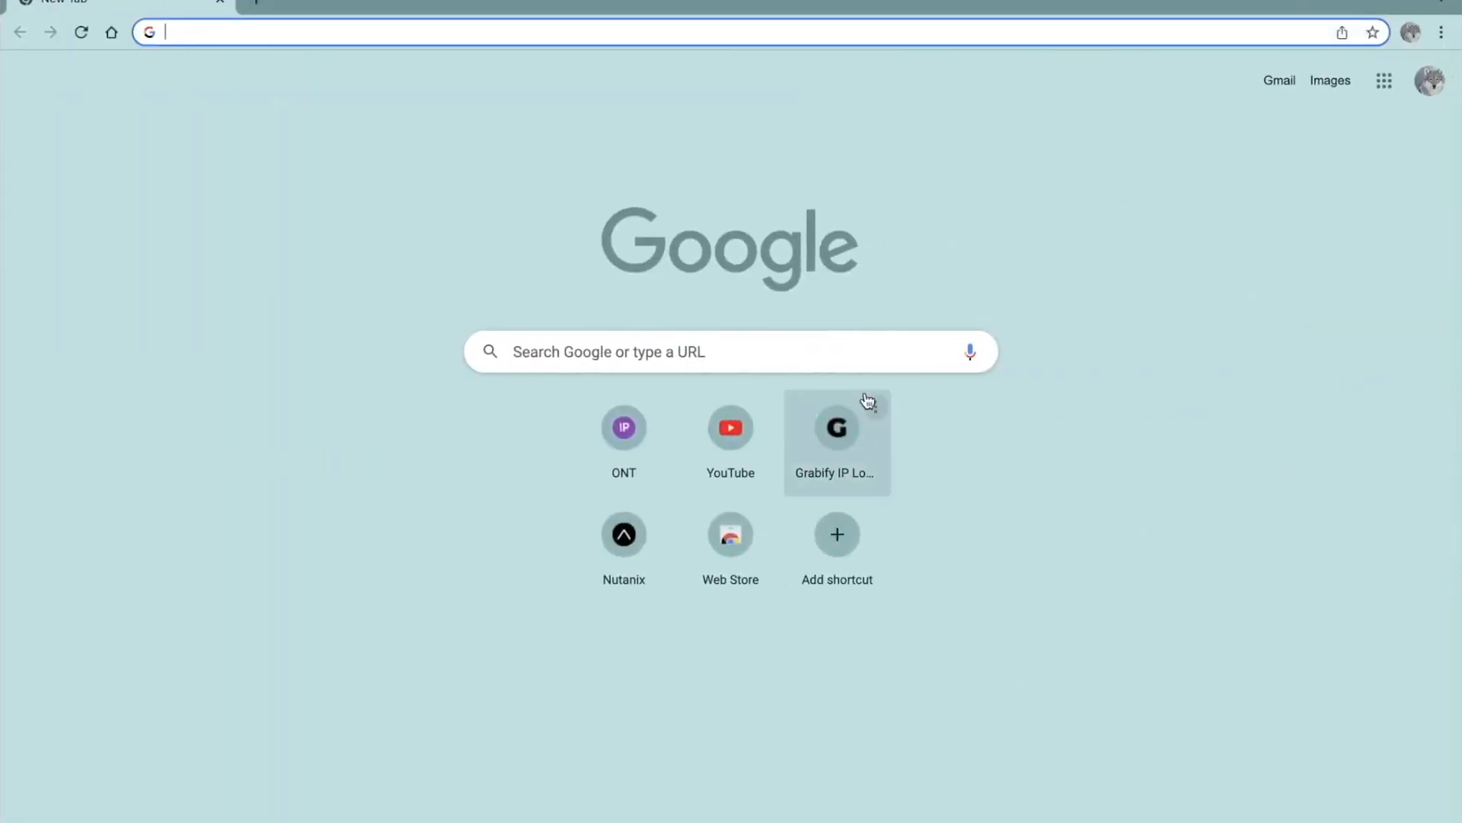
mouse_move(856, 365)
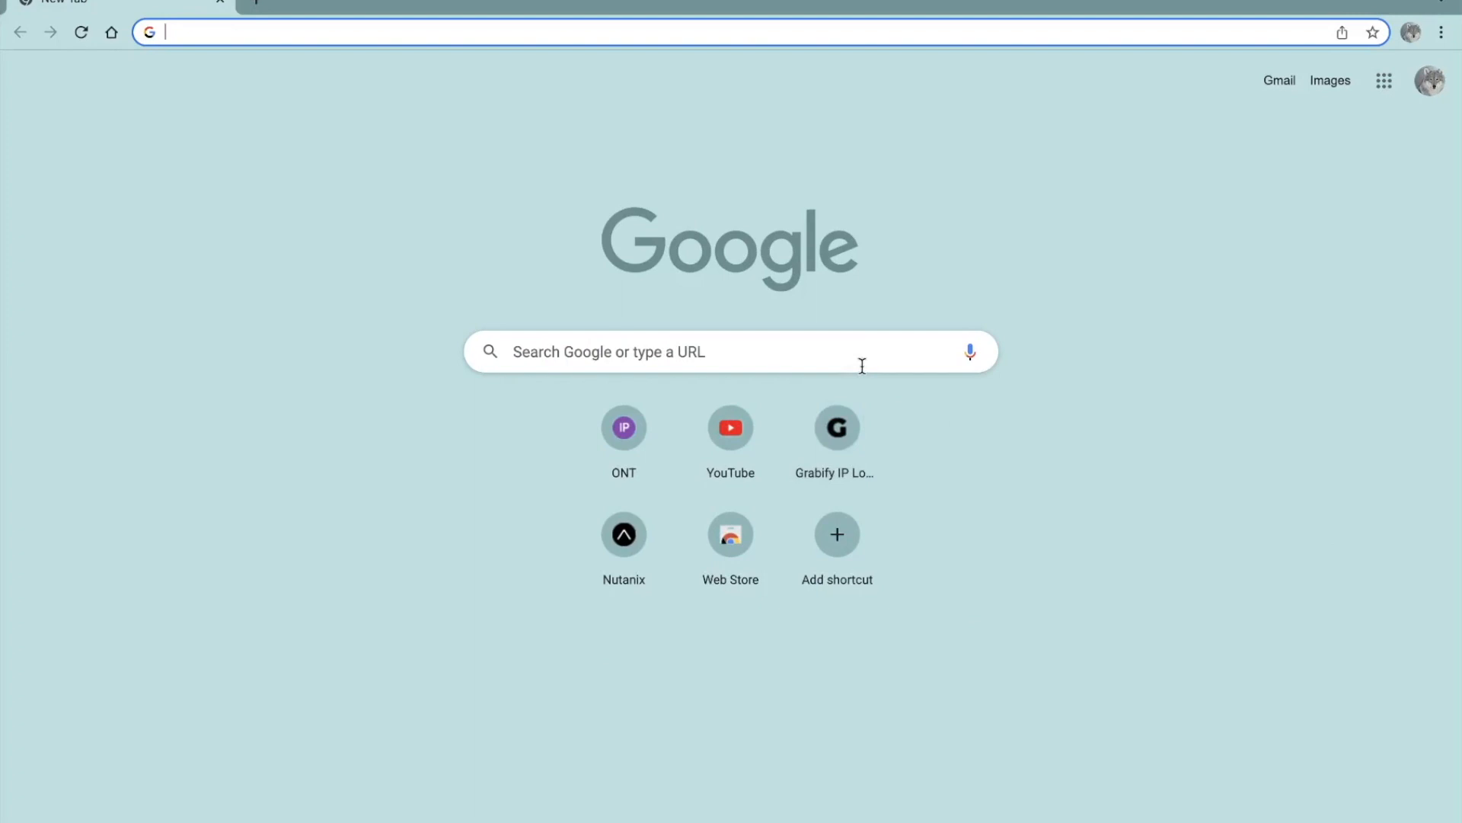
mouse_move(1078, 347)
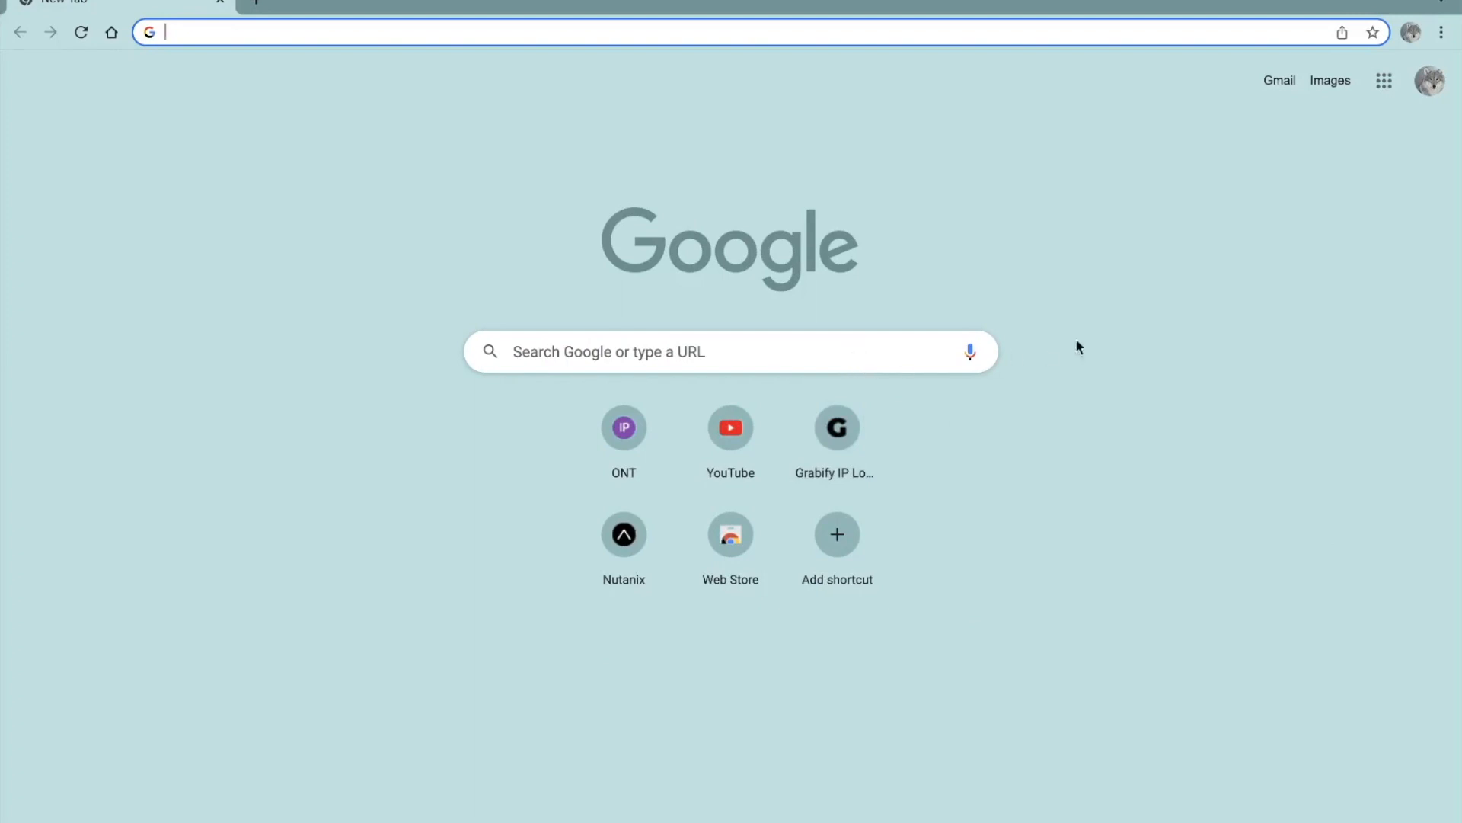
mouse_move(1126, 276)
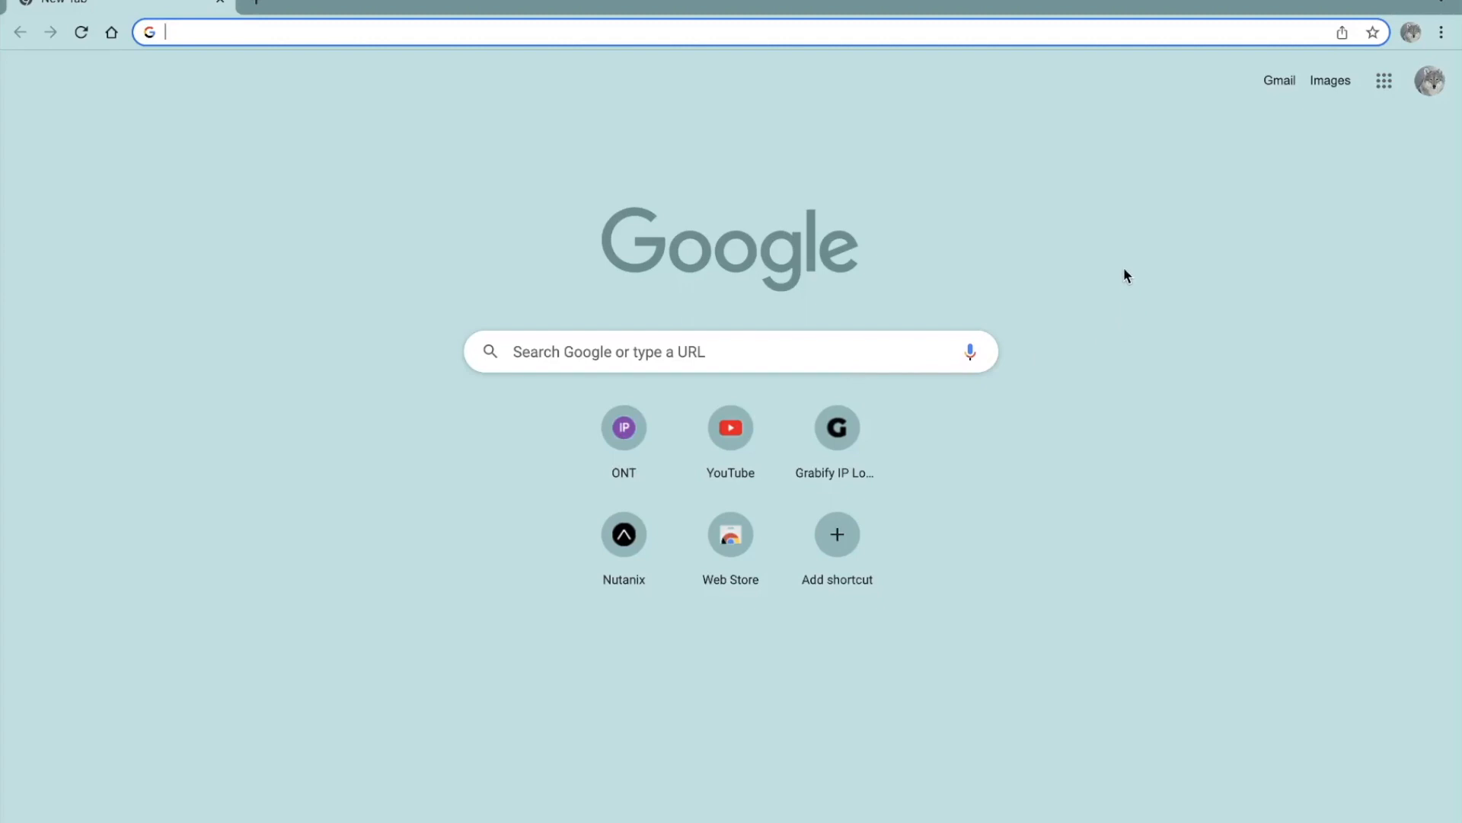
mouse_move(858, 251)
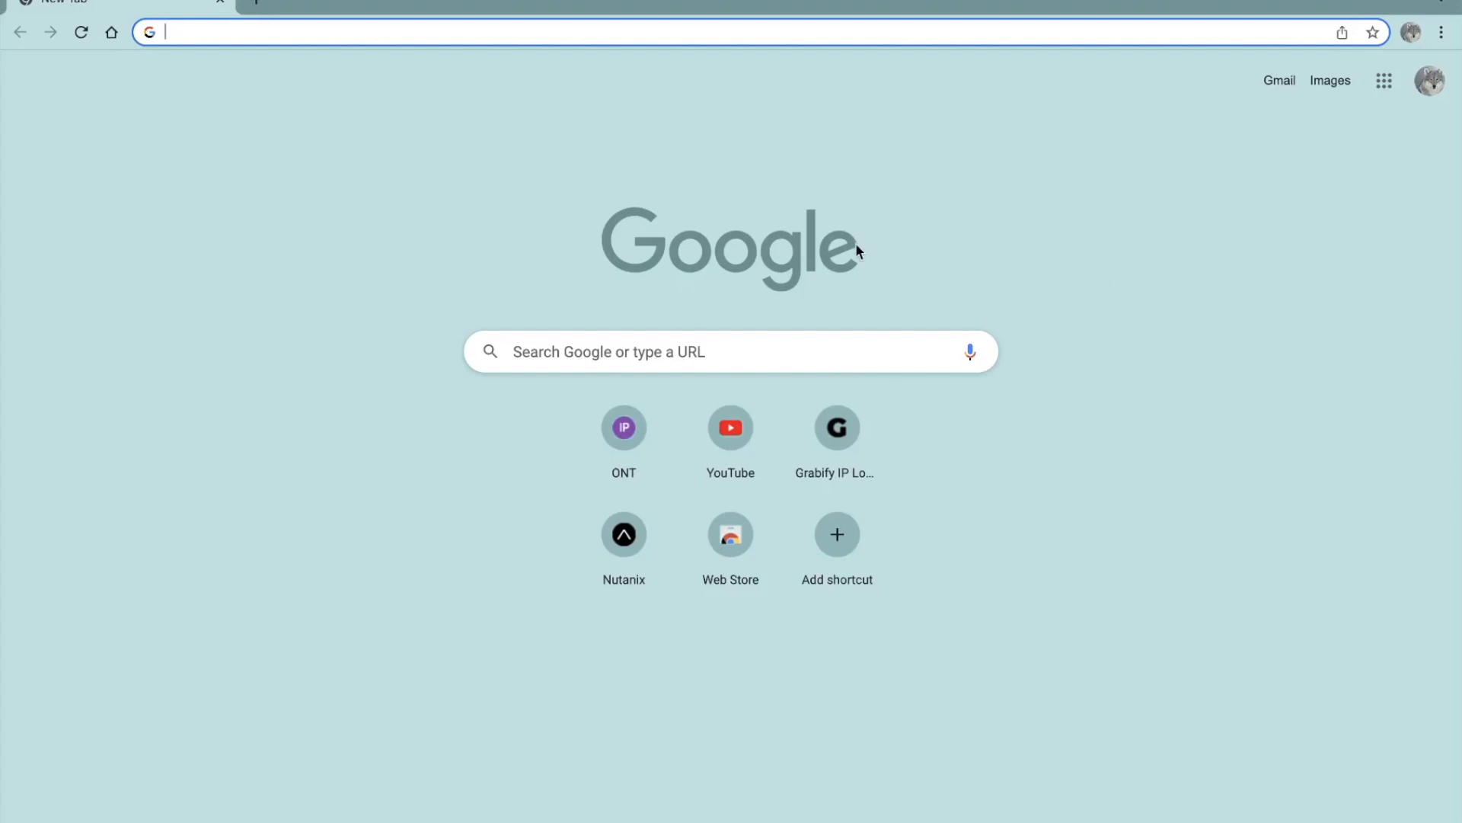
mouse_move(862, 206)
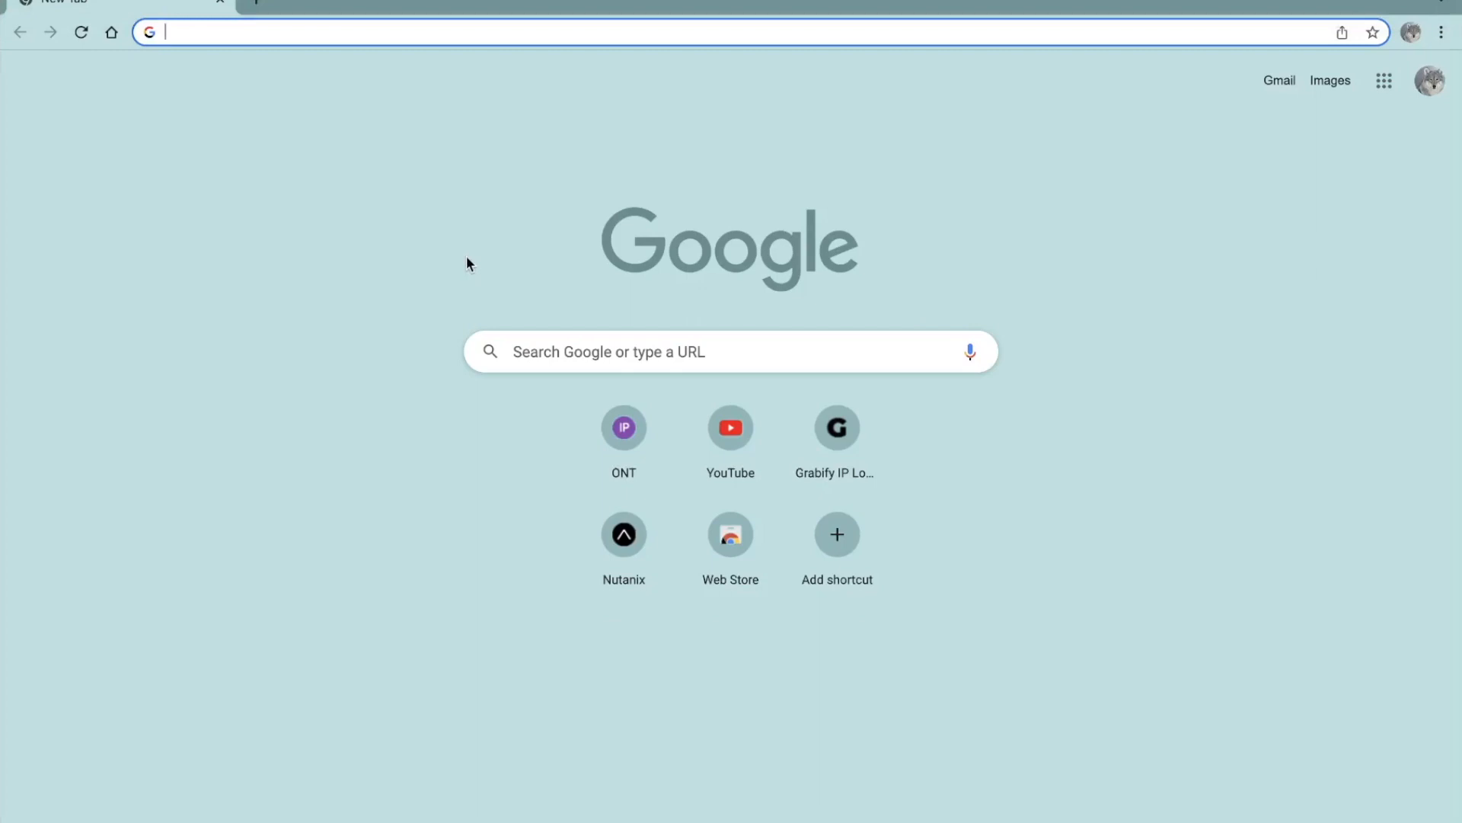
Go to the router at 192.168.1.1 and return to its web login form via Logout
type("192.168.1.1")
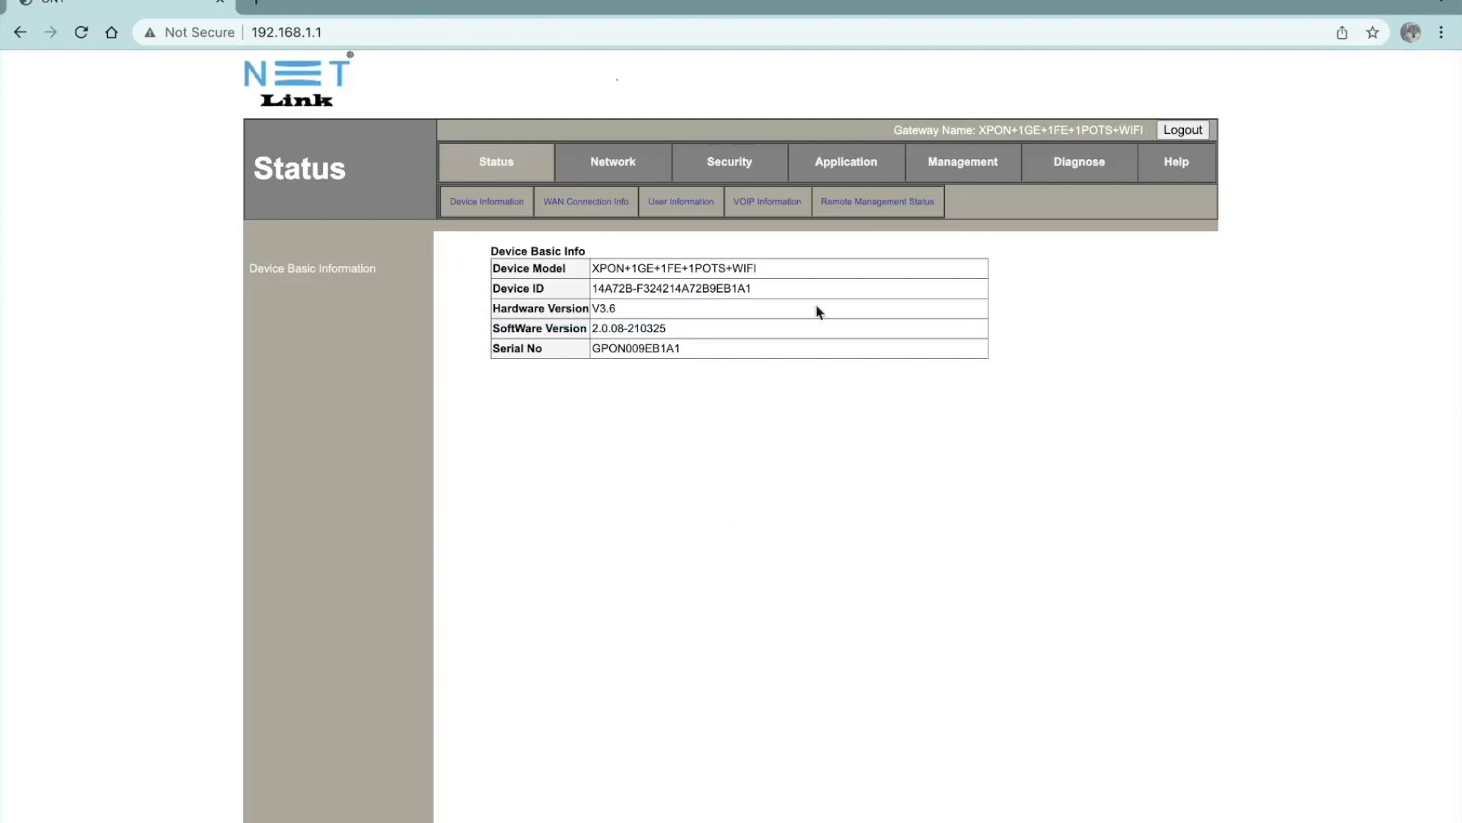
left_click(1182, 127)
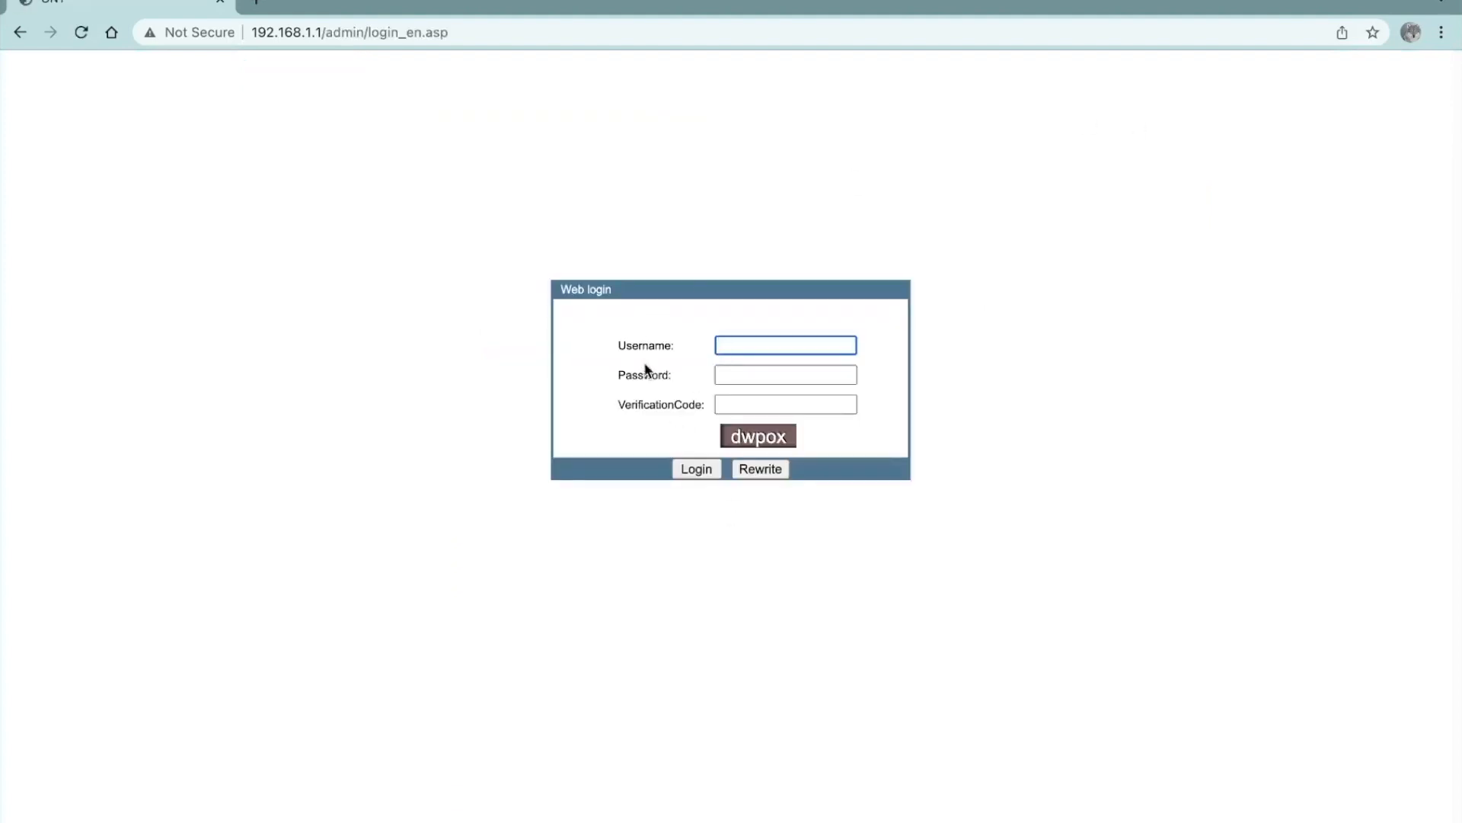
mouse_move(712, 370)
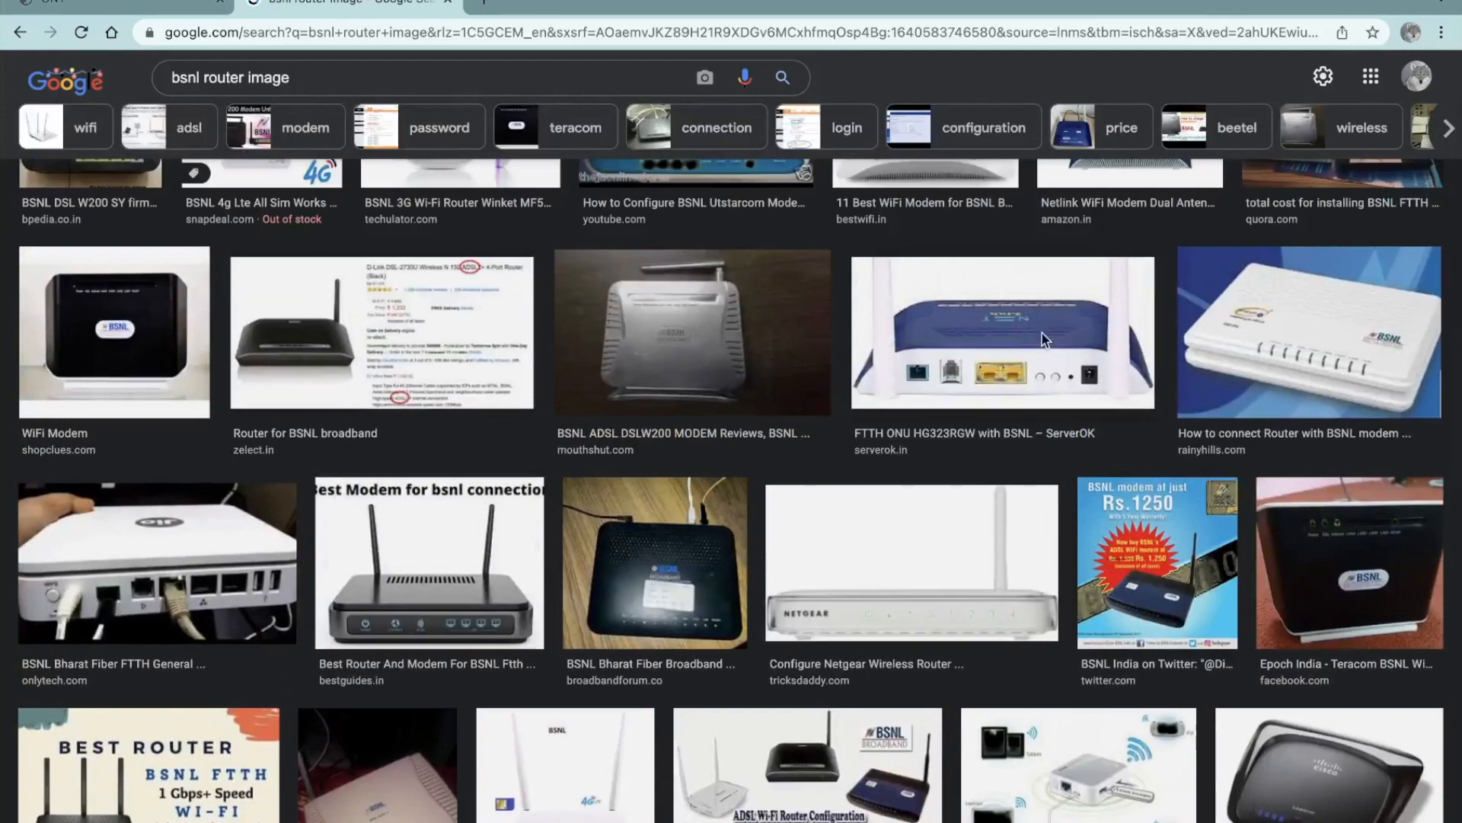
Enlarge the FTTH ONU HG323RGW router photo in the Google Images results
left_click(1000, 330)
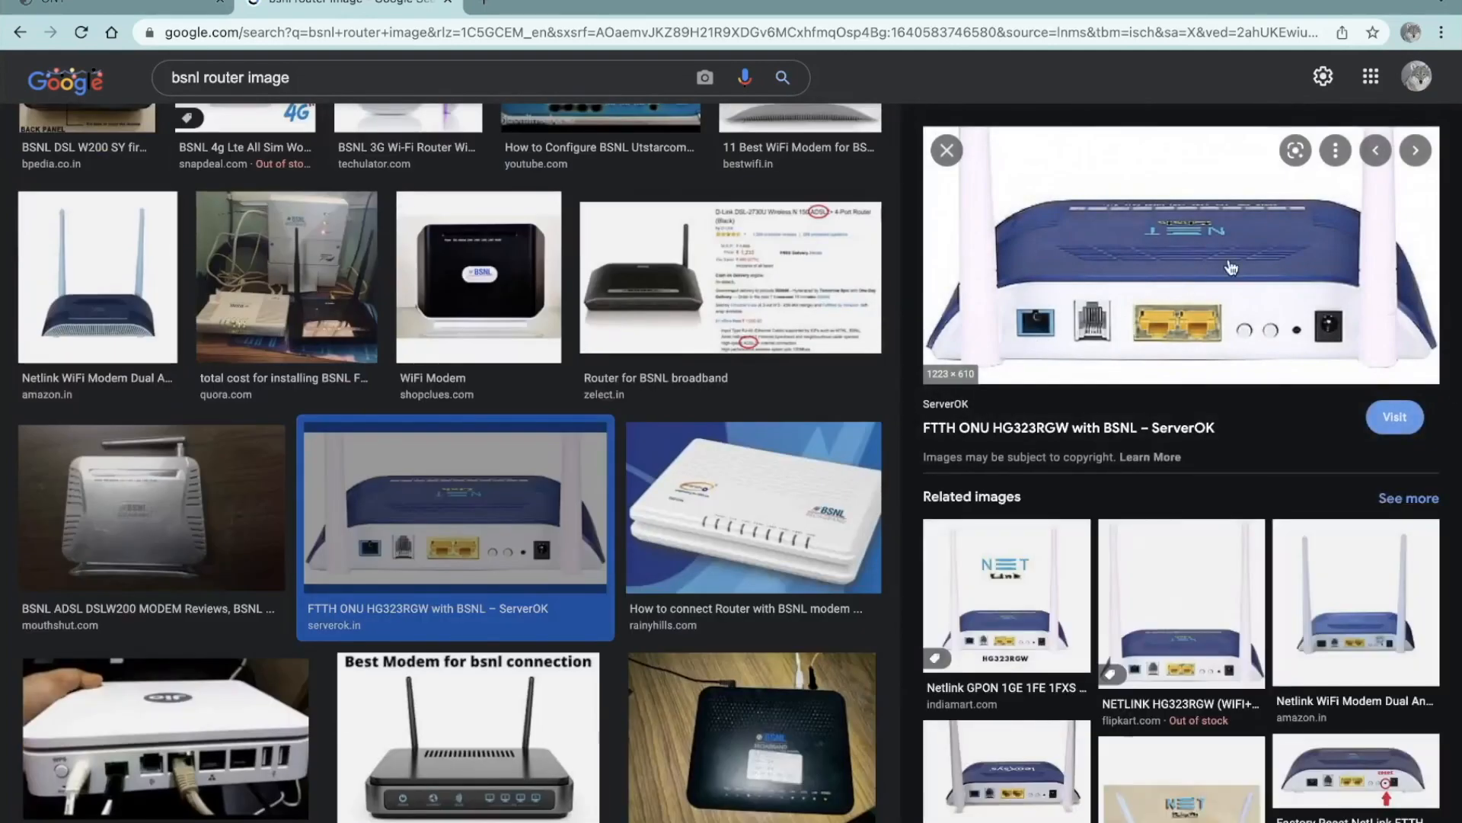
mouse_move(1222, 300)
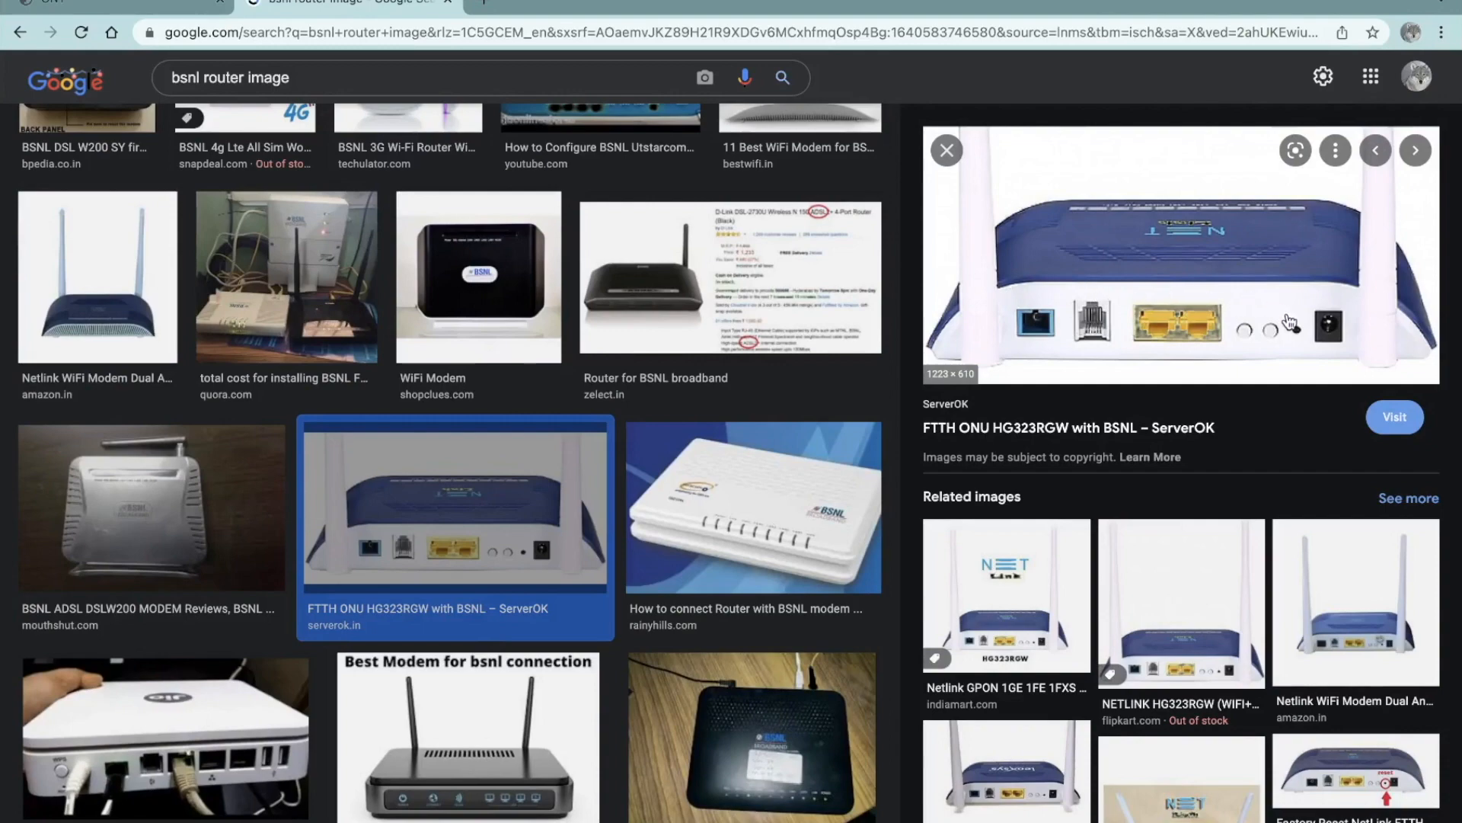
mouse_move(6, 76)
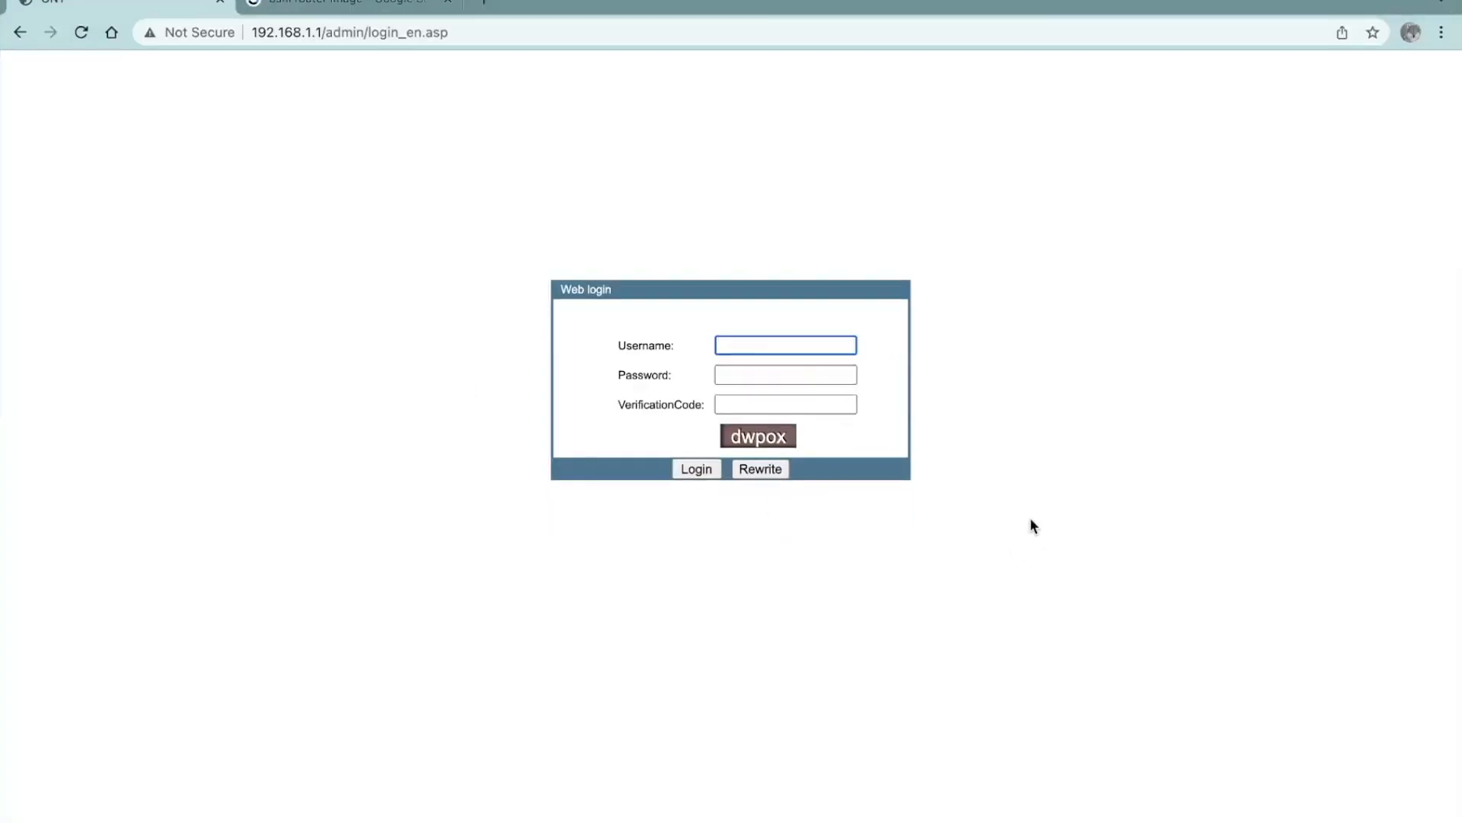
type("admin")
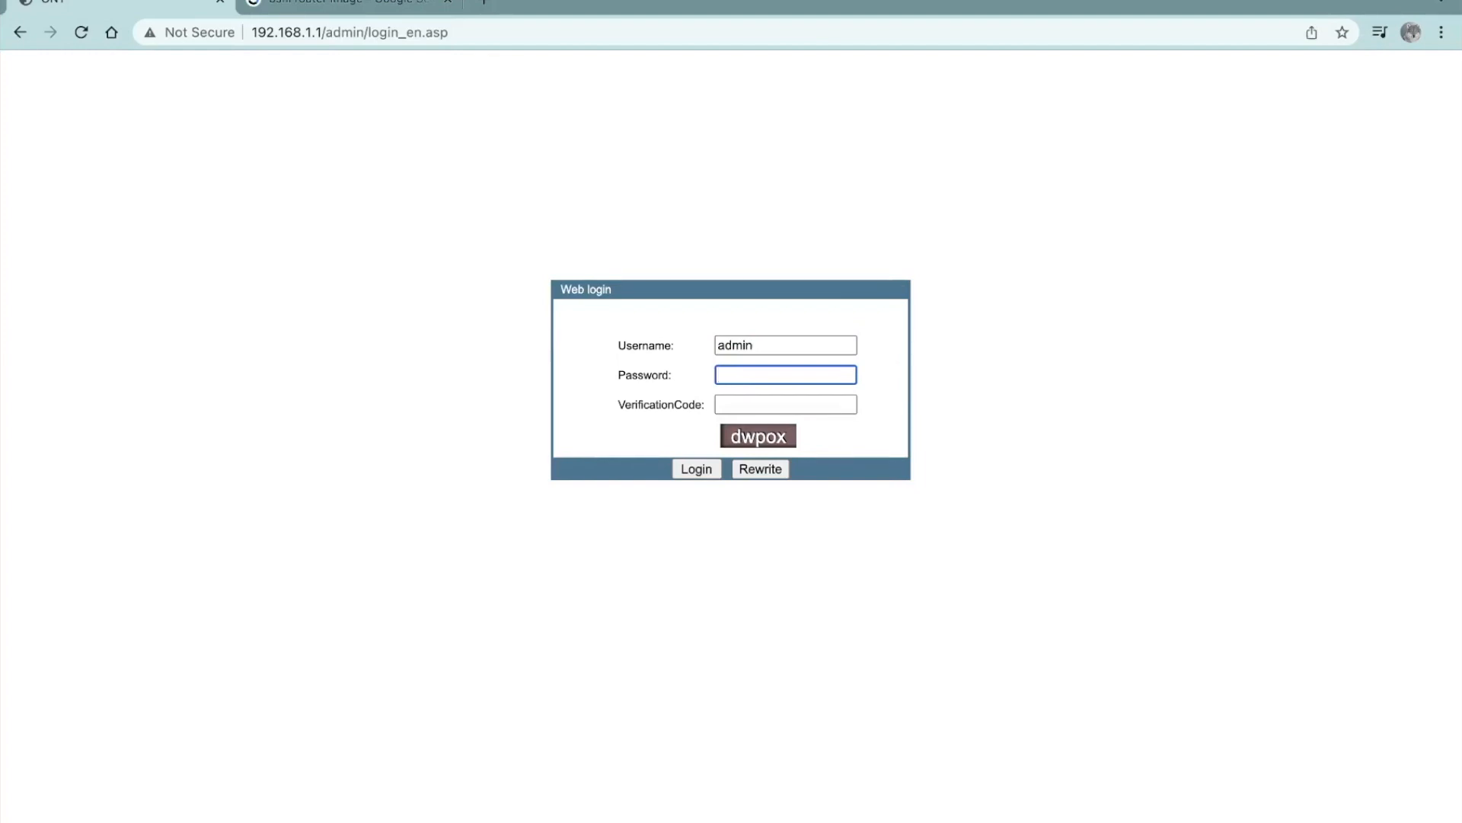
type("••")
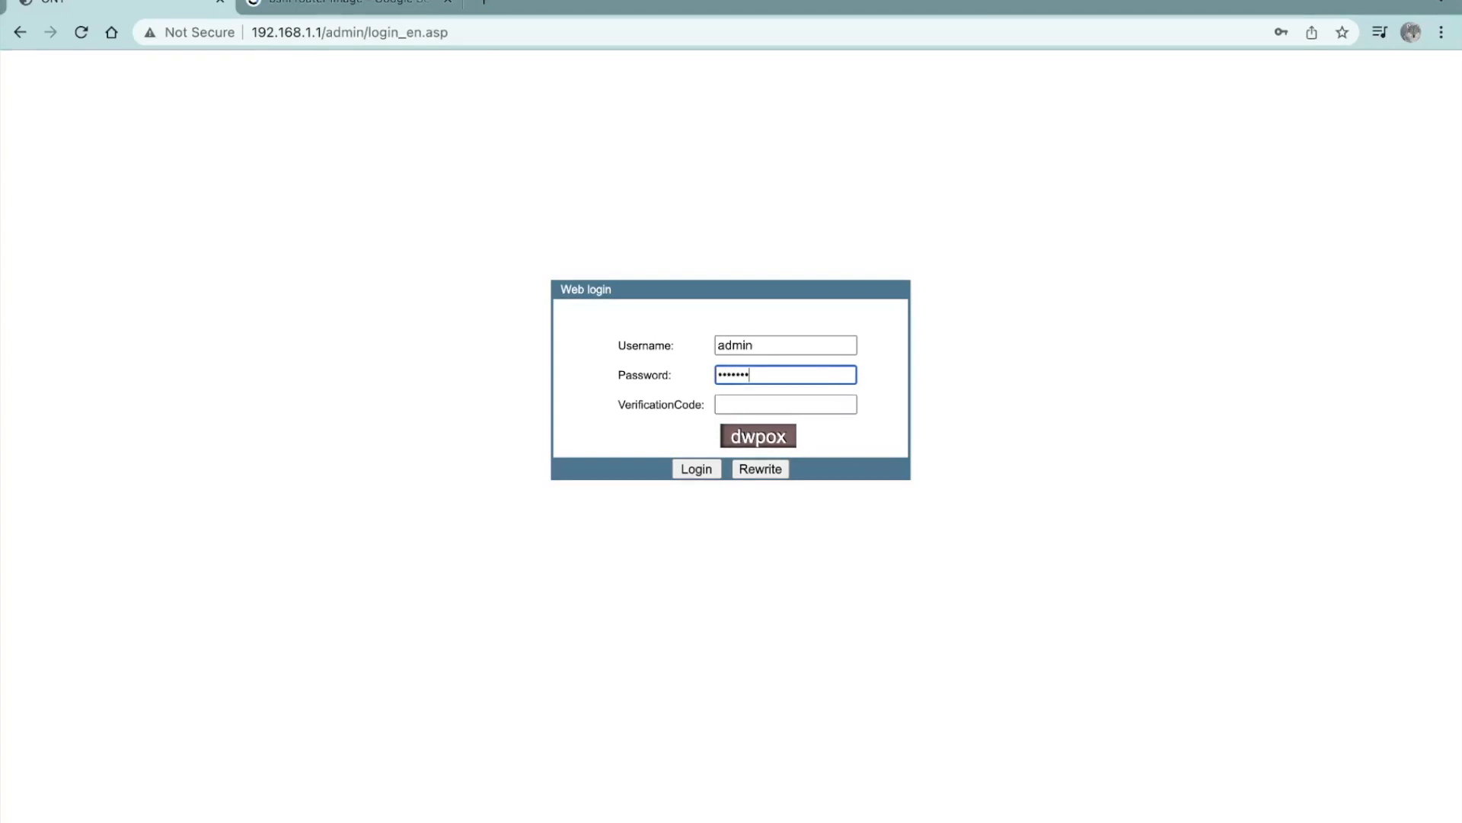
type("•")
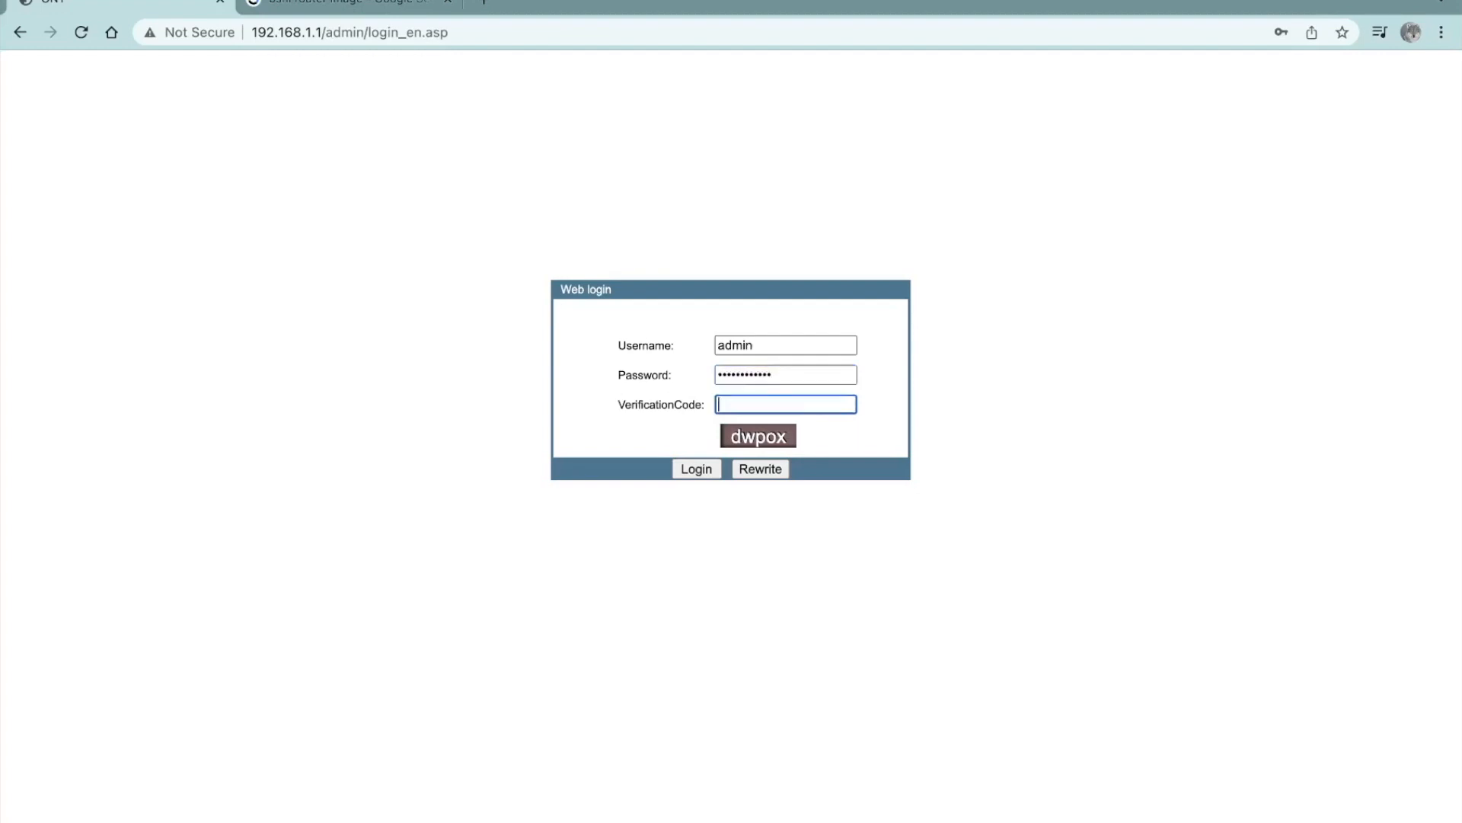
type("dwpox")
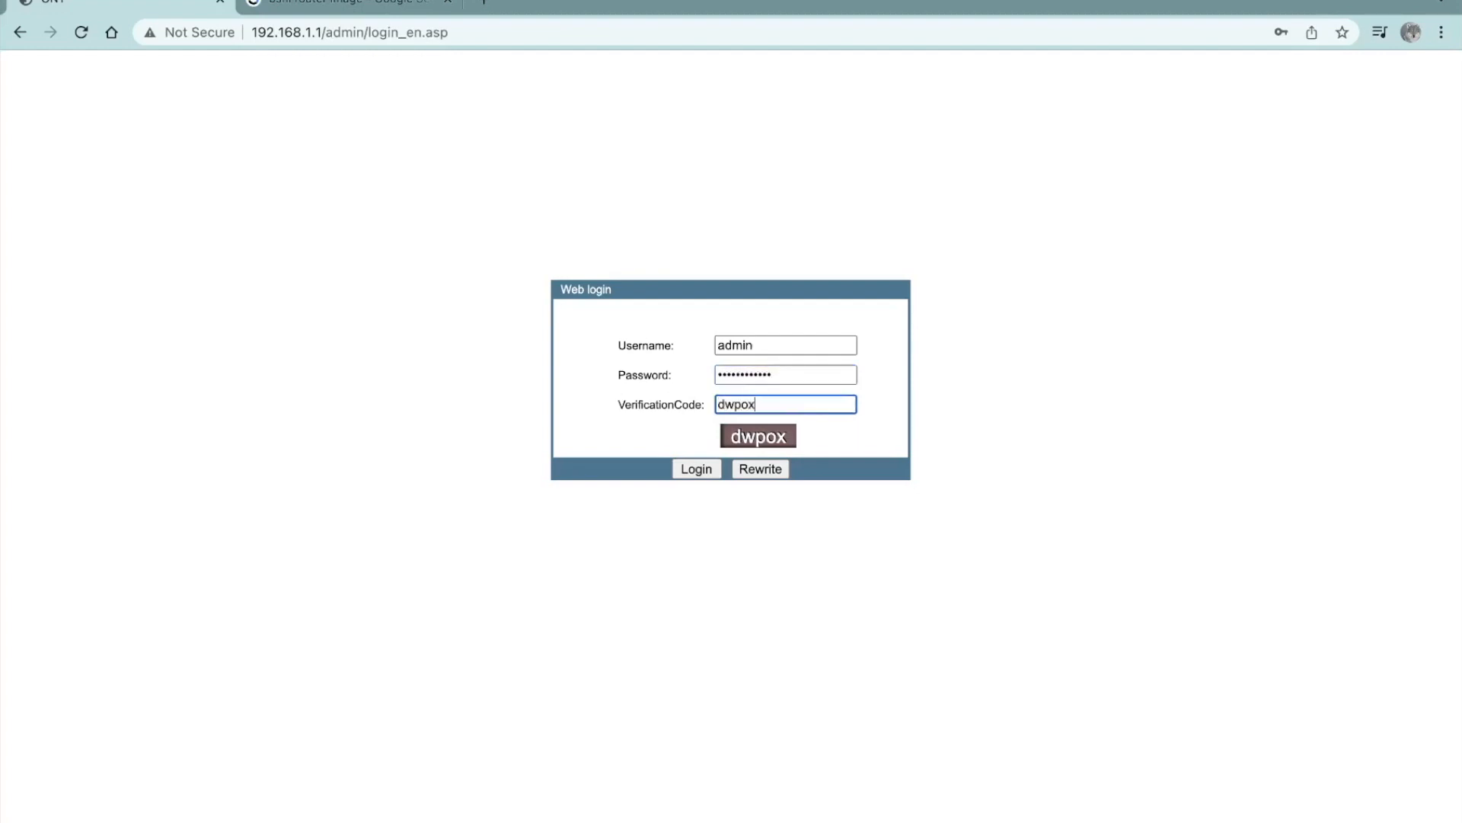
left_click(696, 469)
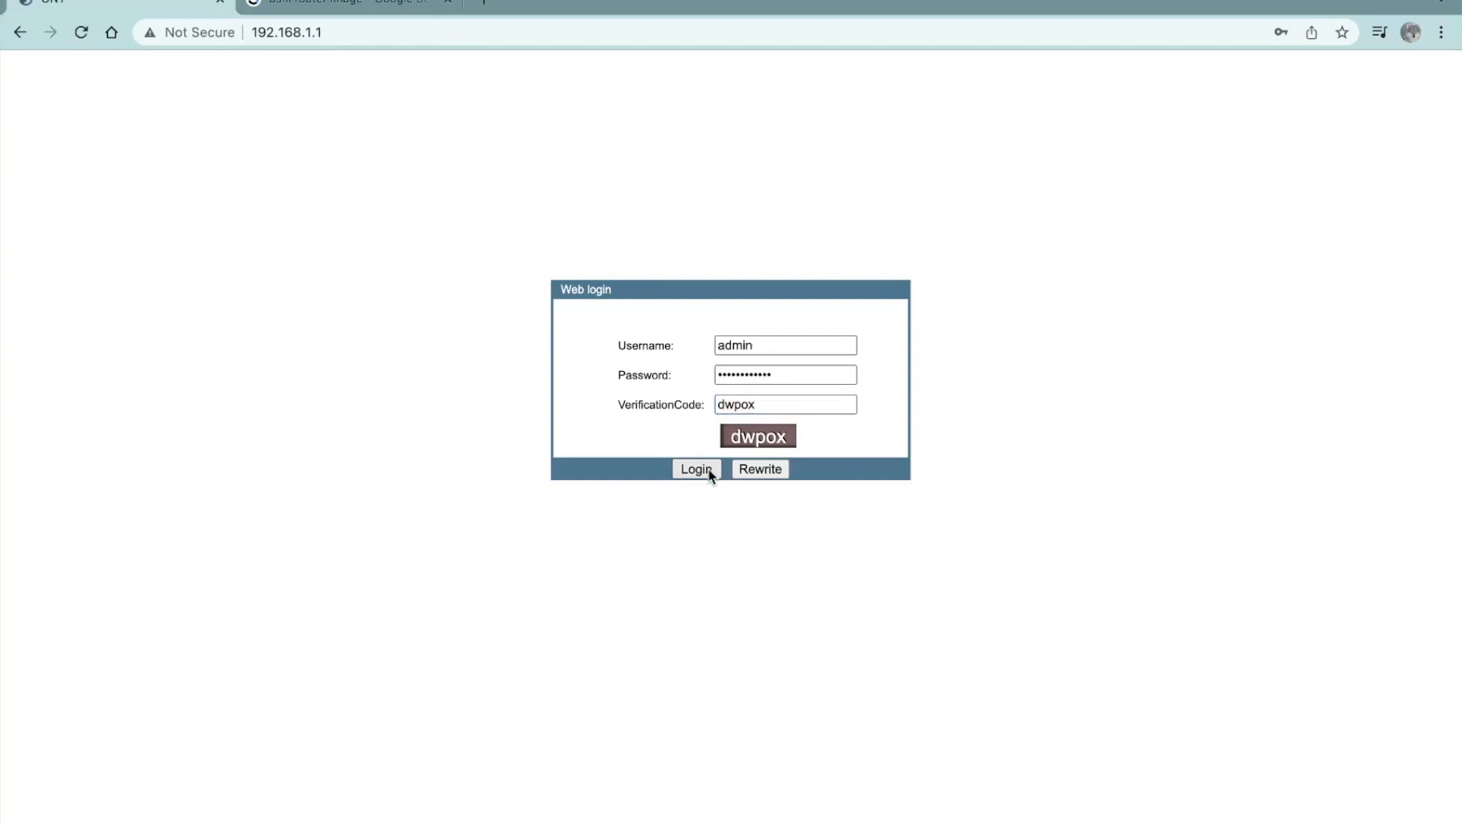
left_click(697, 468)
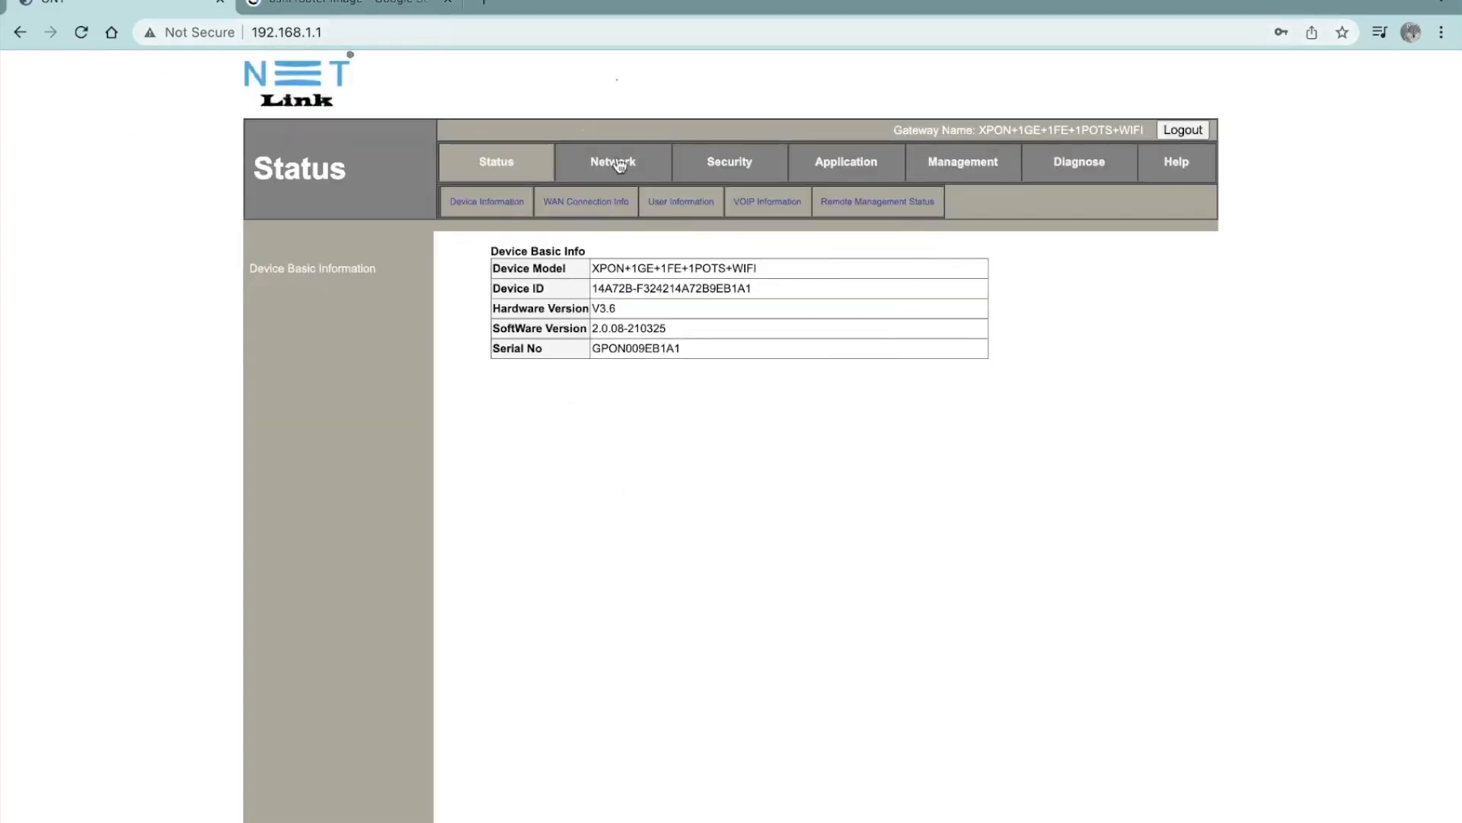
mouse_move(631, 330)
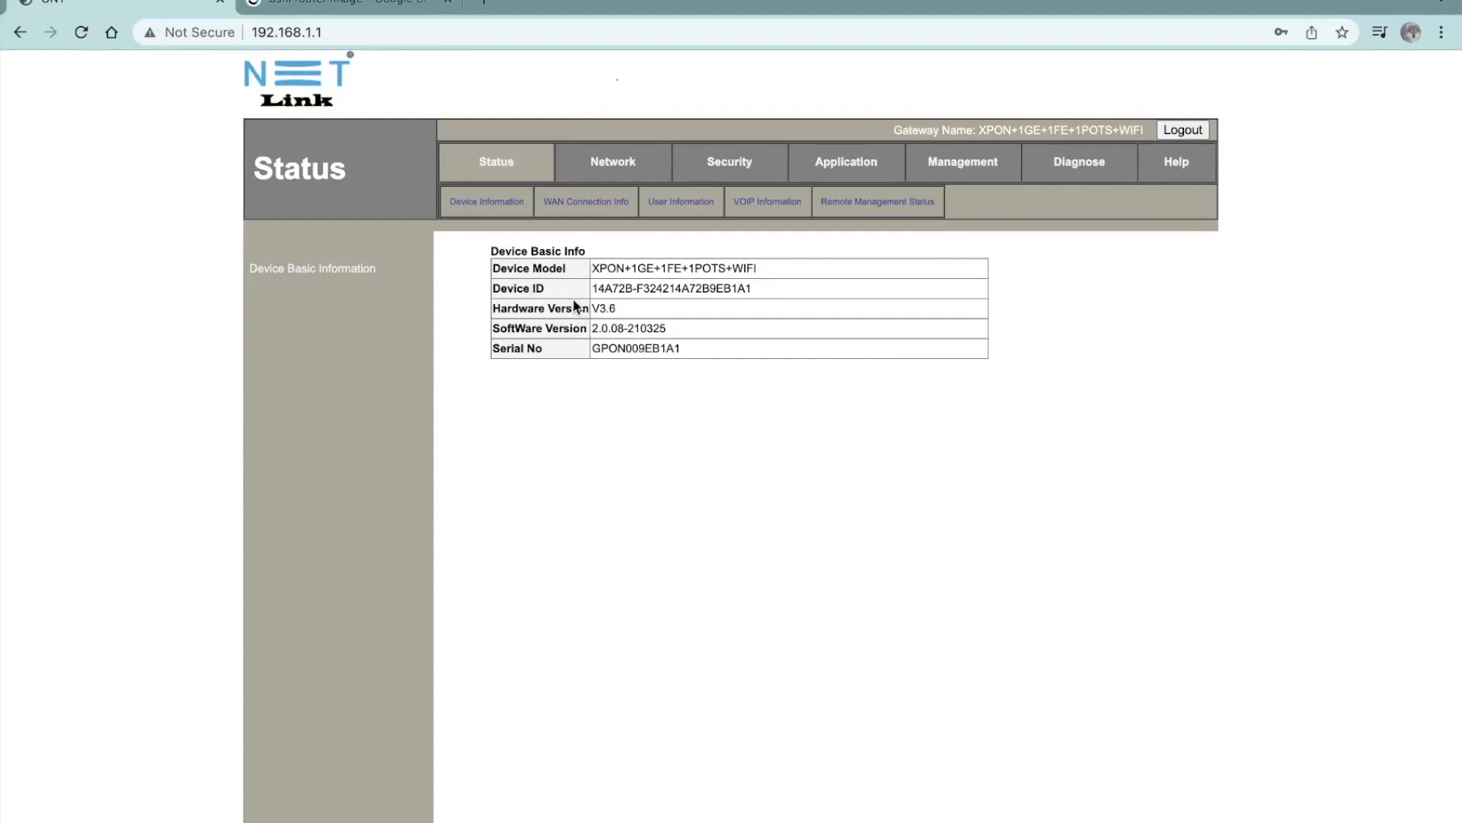
mouse_move(826, 285)
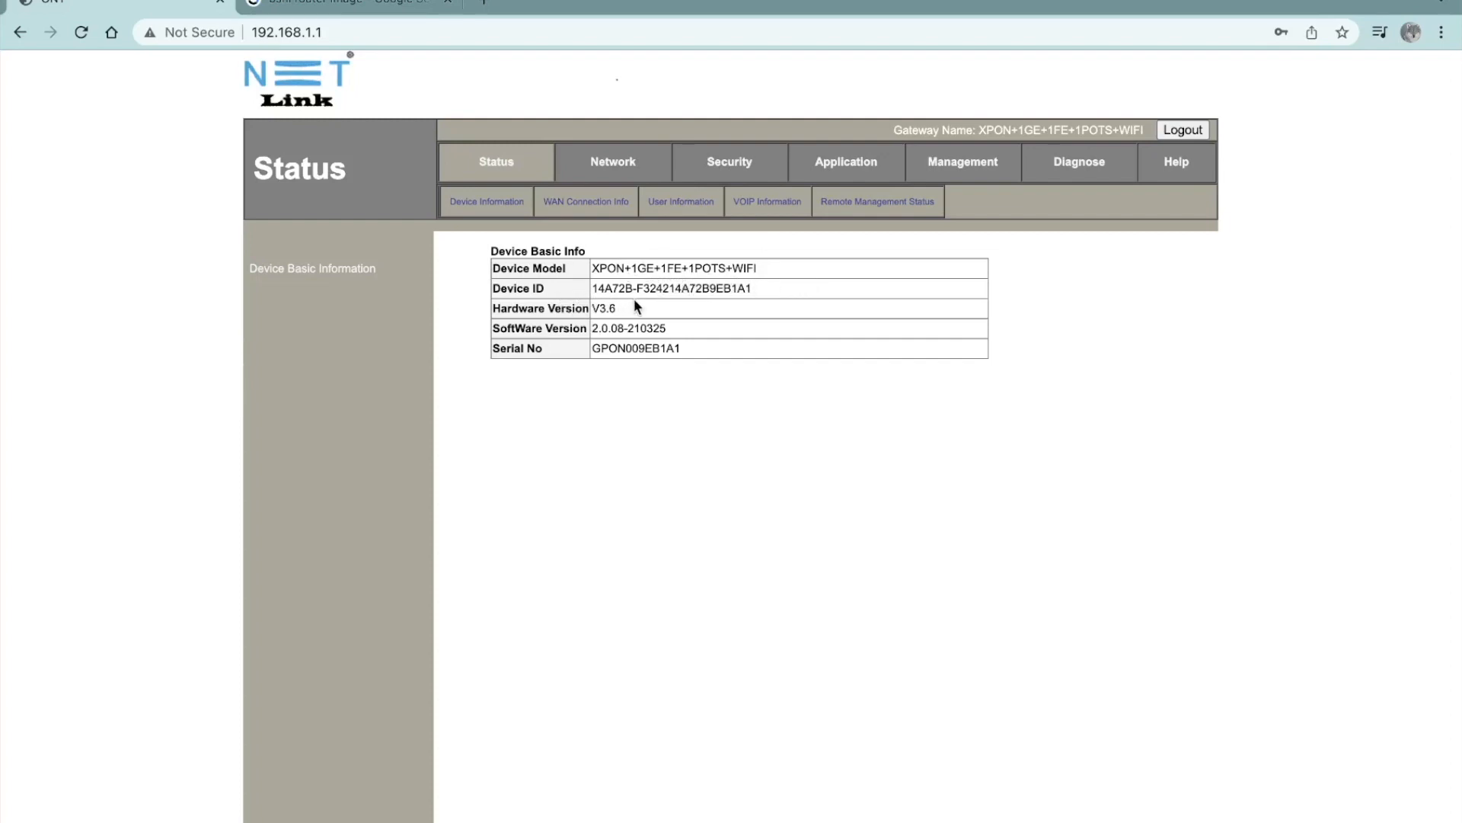
mouse_move(585, 364)
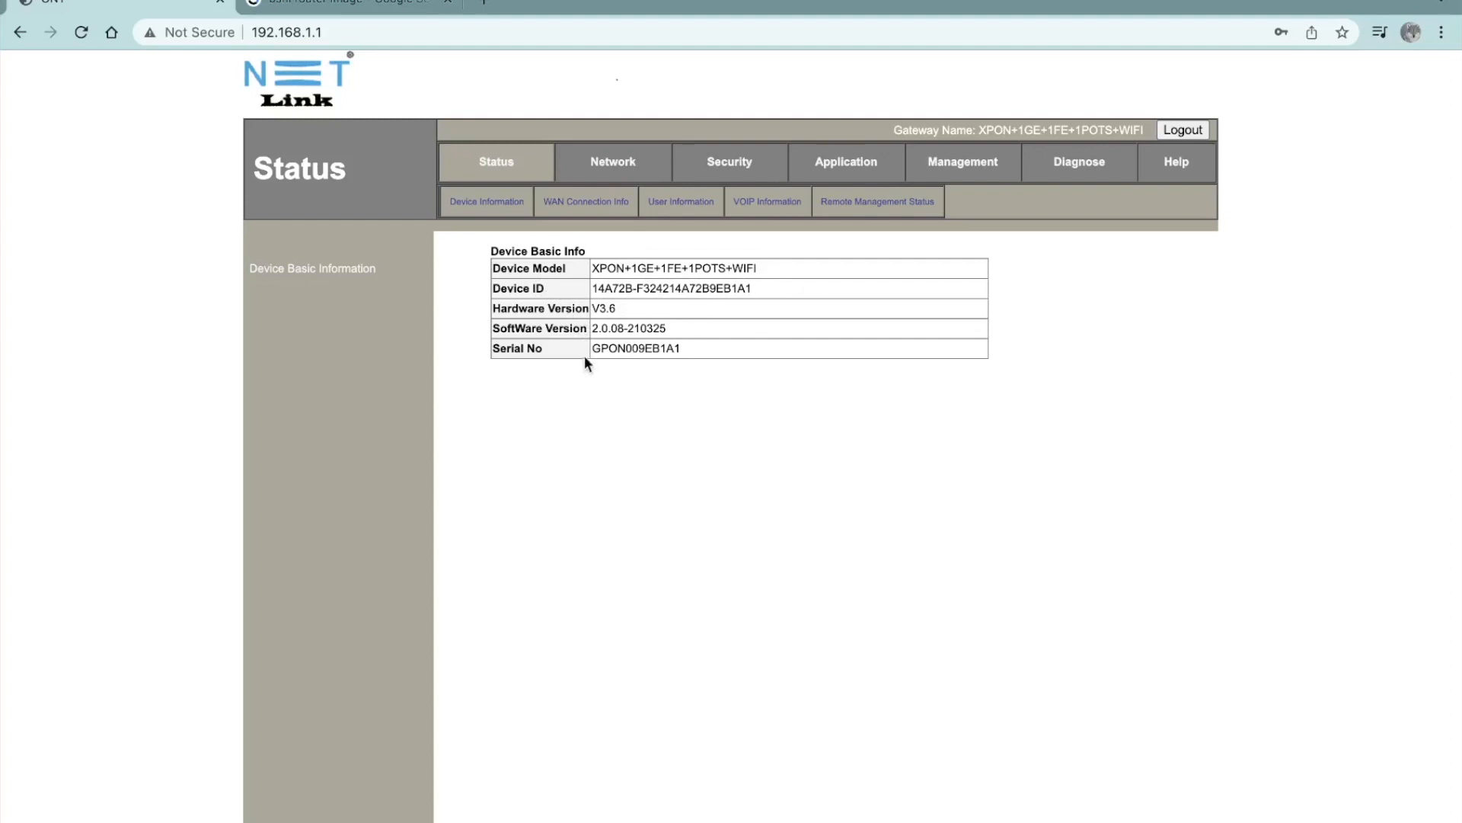
mouse_move(603, 167)
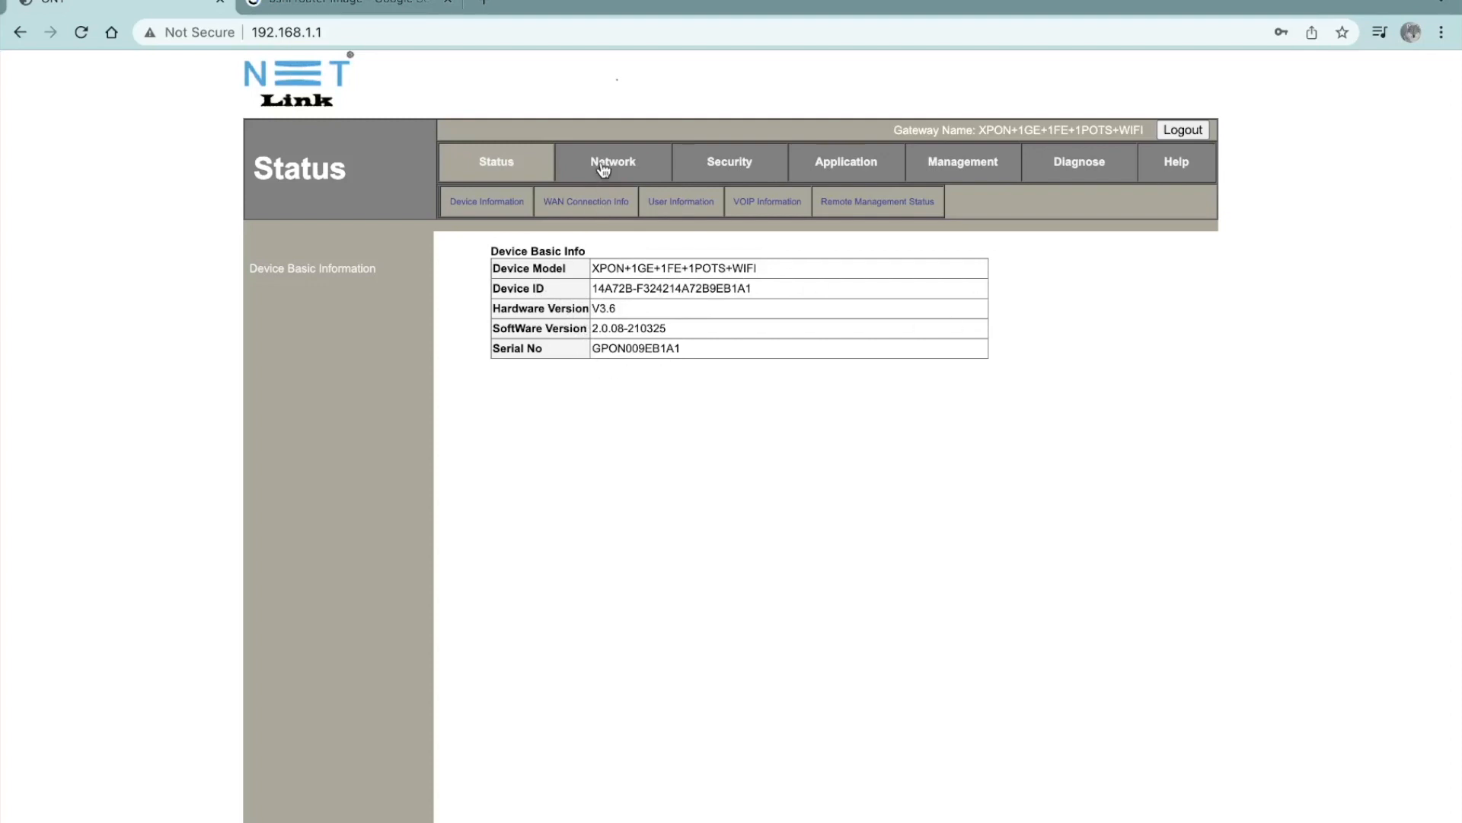
Switch from the Status overview to the Network section
left_click(613, 161)
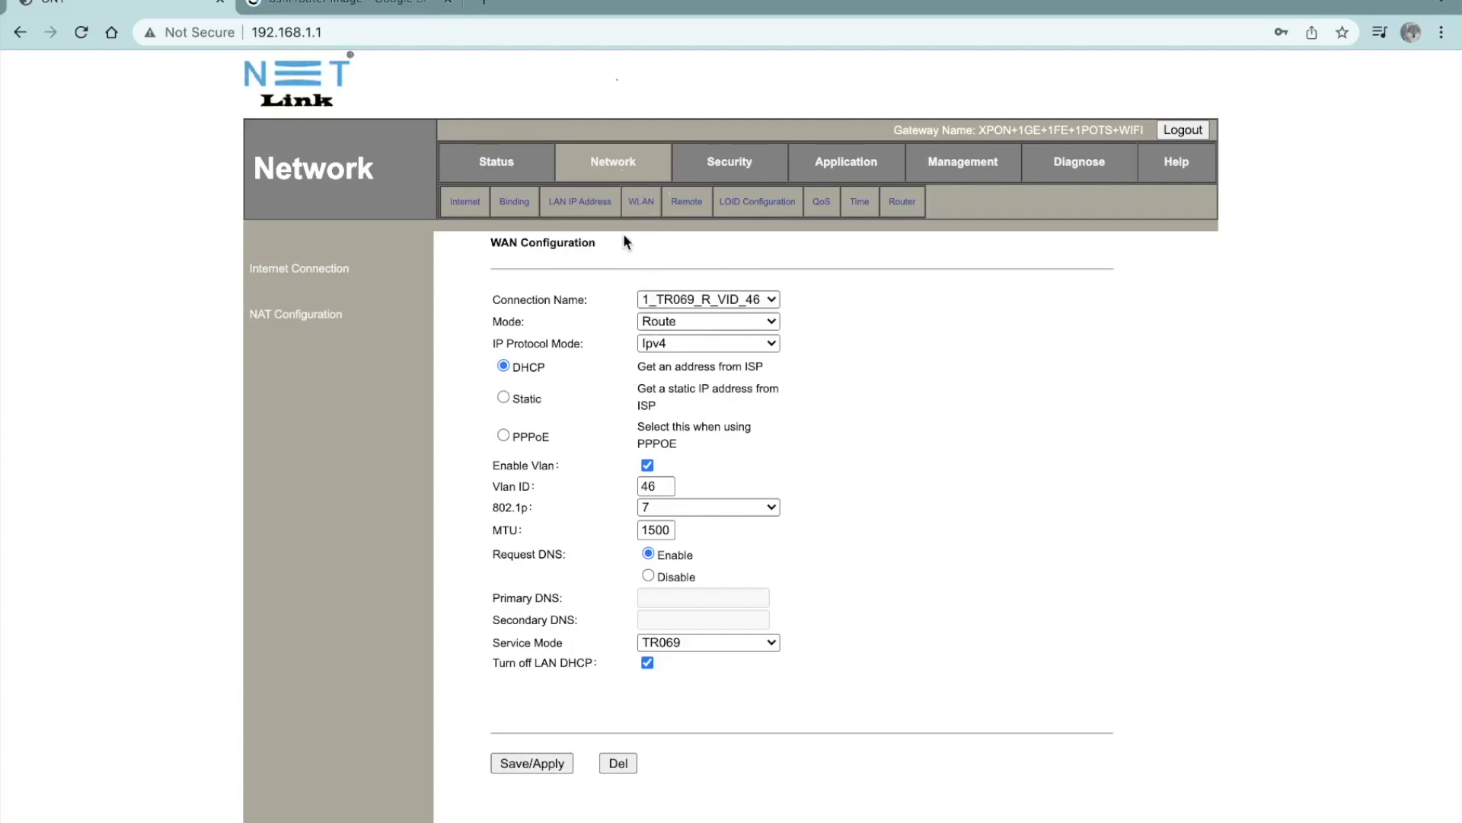
Go to WLAN and open the WLAN Security settings with the pre-shared key
left_click(641, 201)
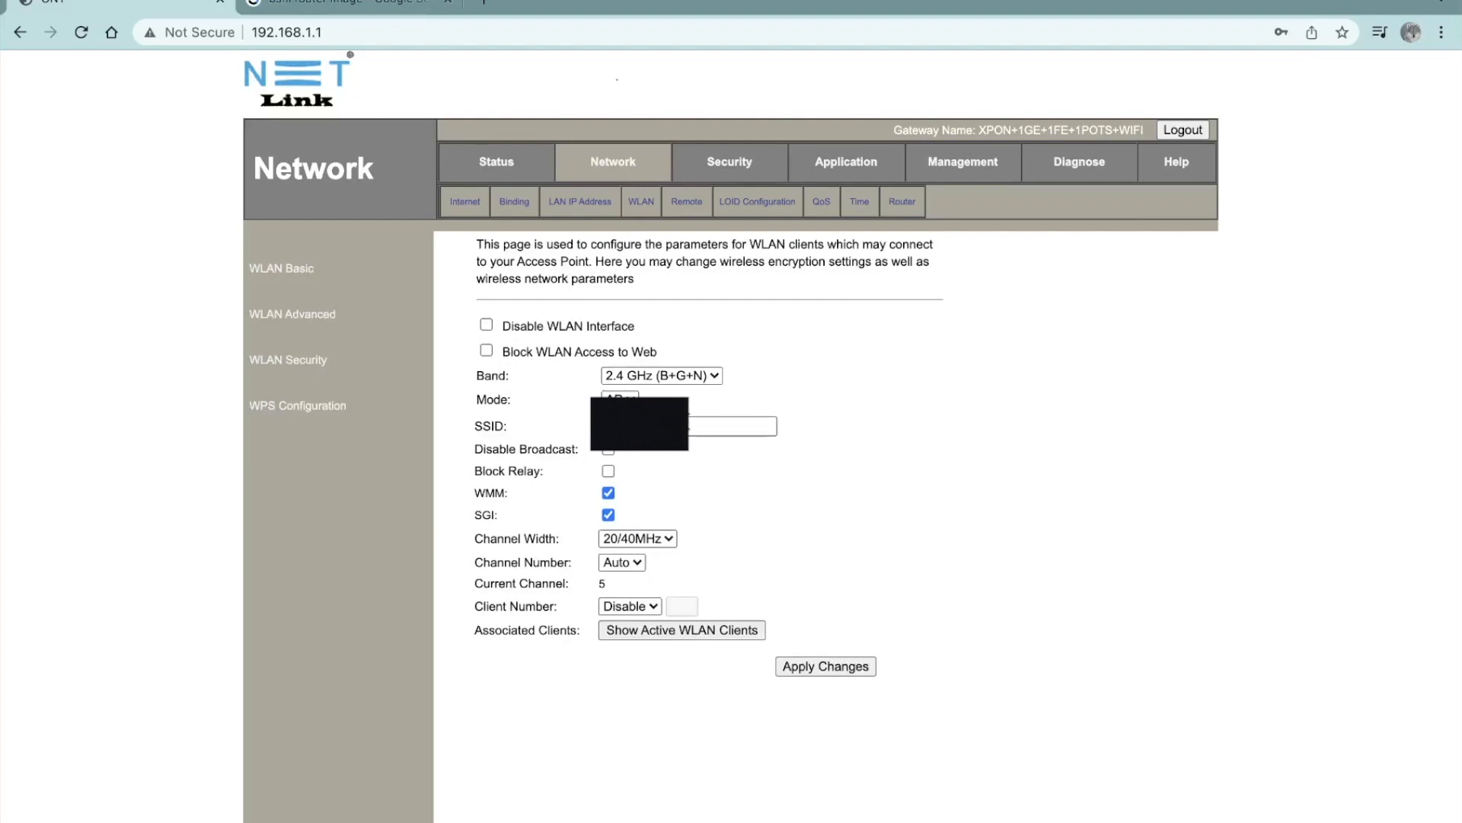
left_click(729, 425)
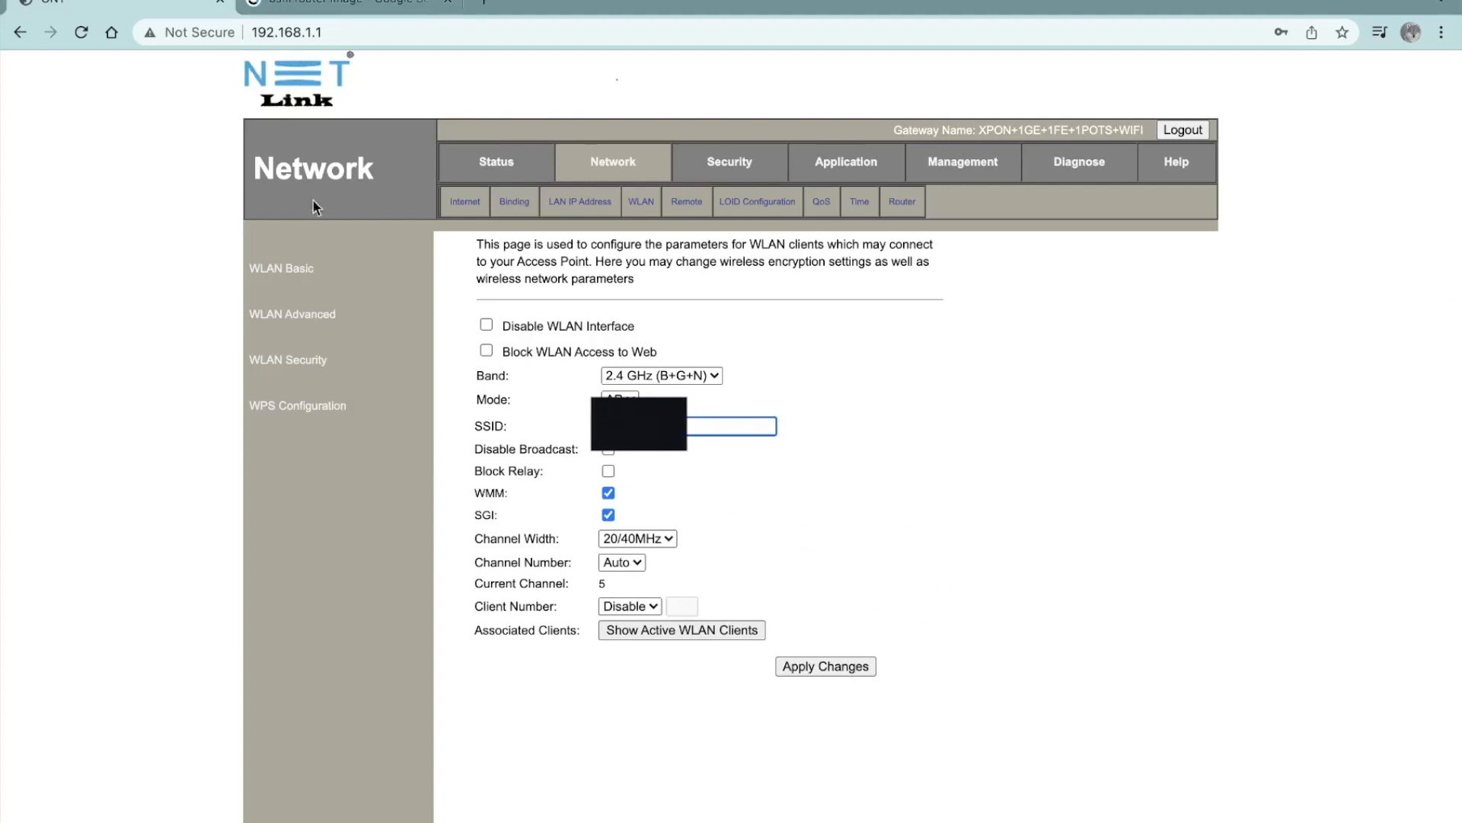
mouse_move(300, 371)
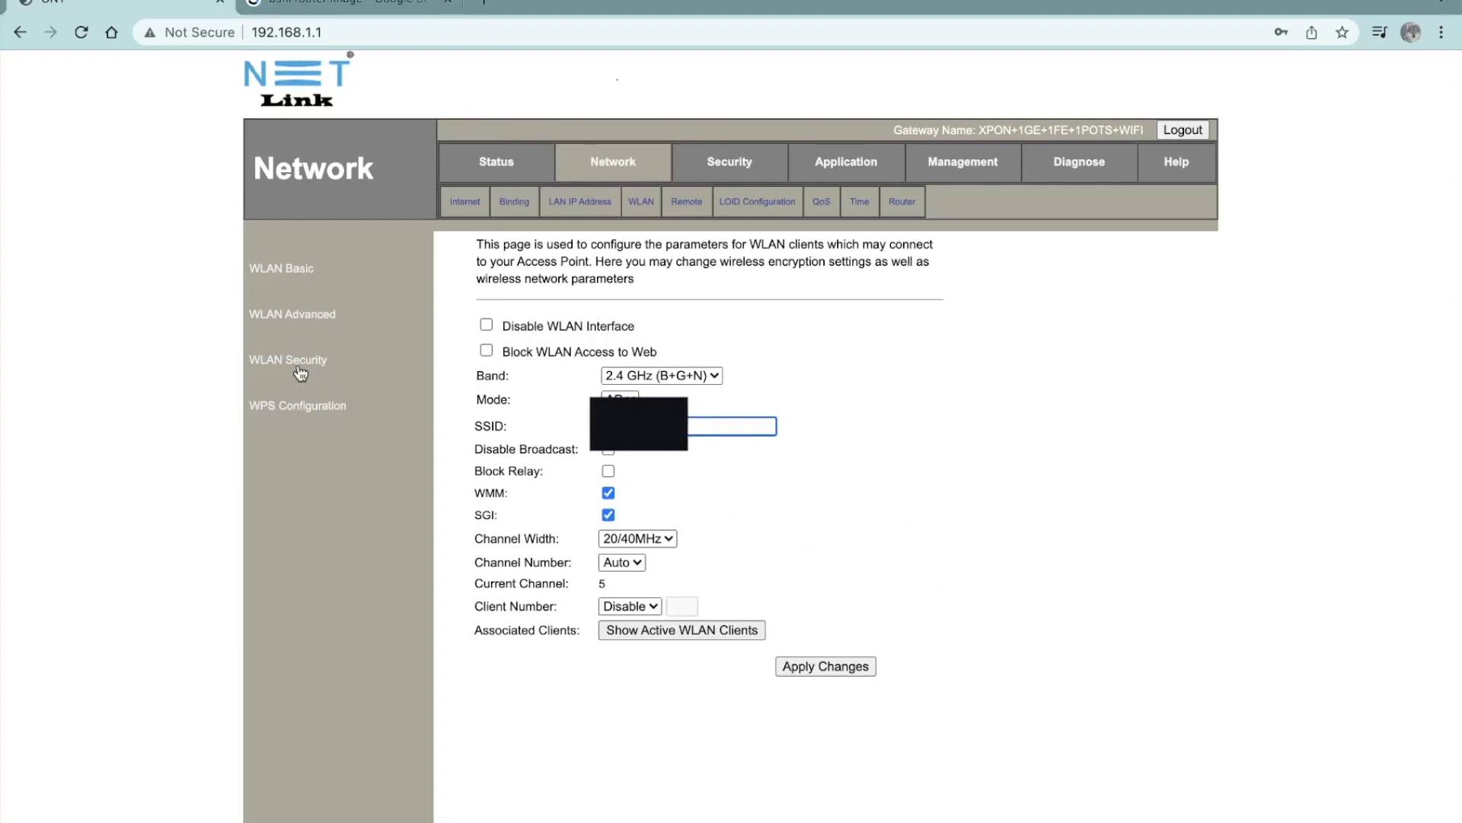
left_click(288, 360)
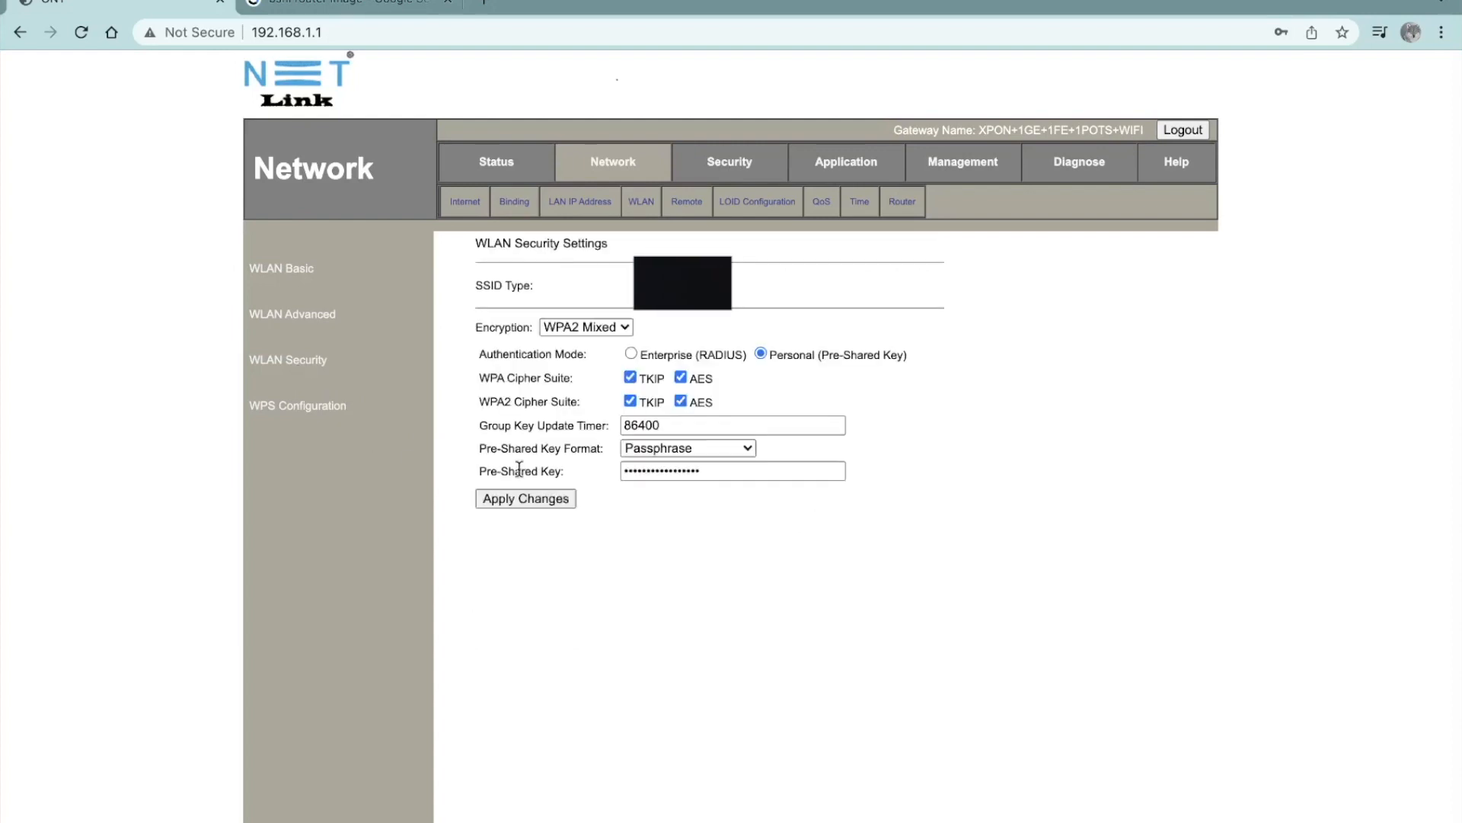
left_click(732, 470)
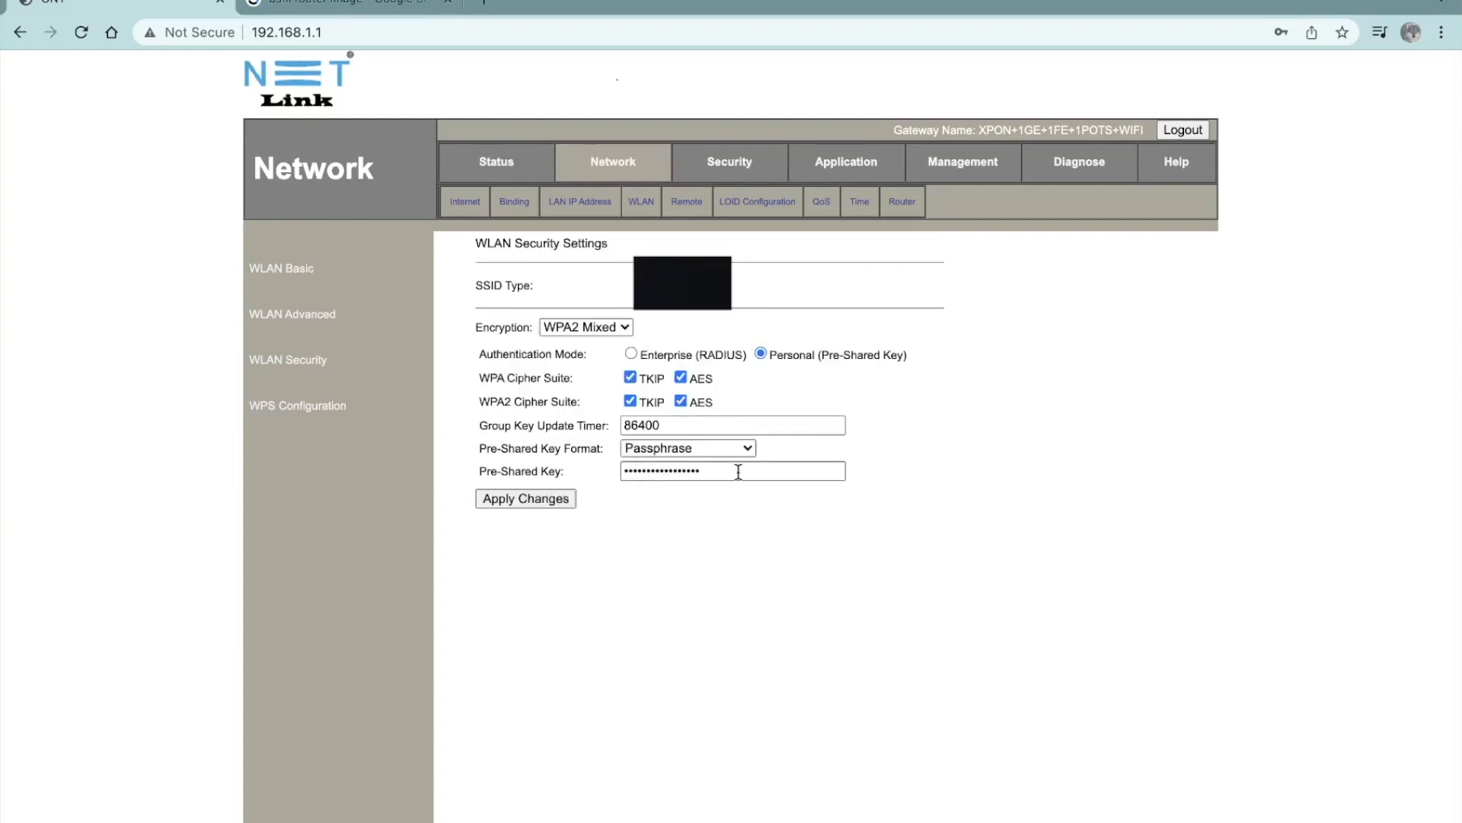
double_click(733, 471)
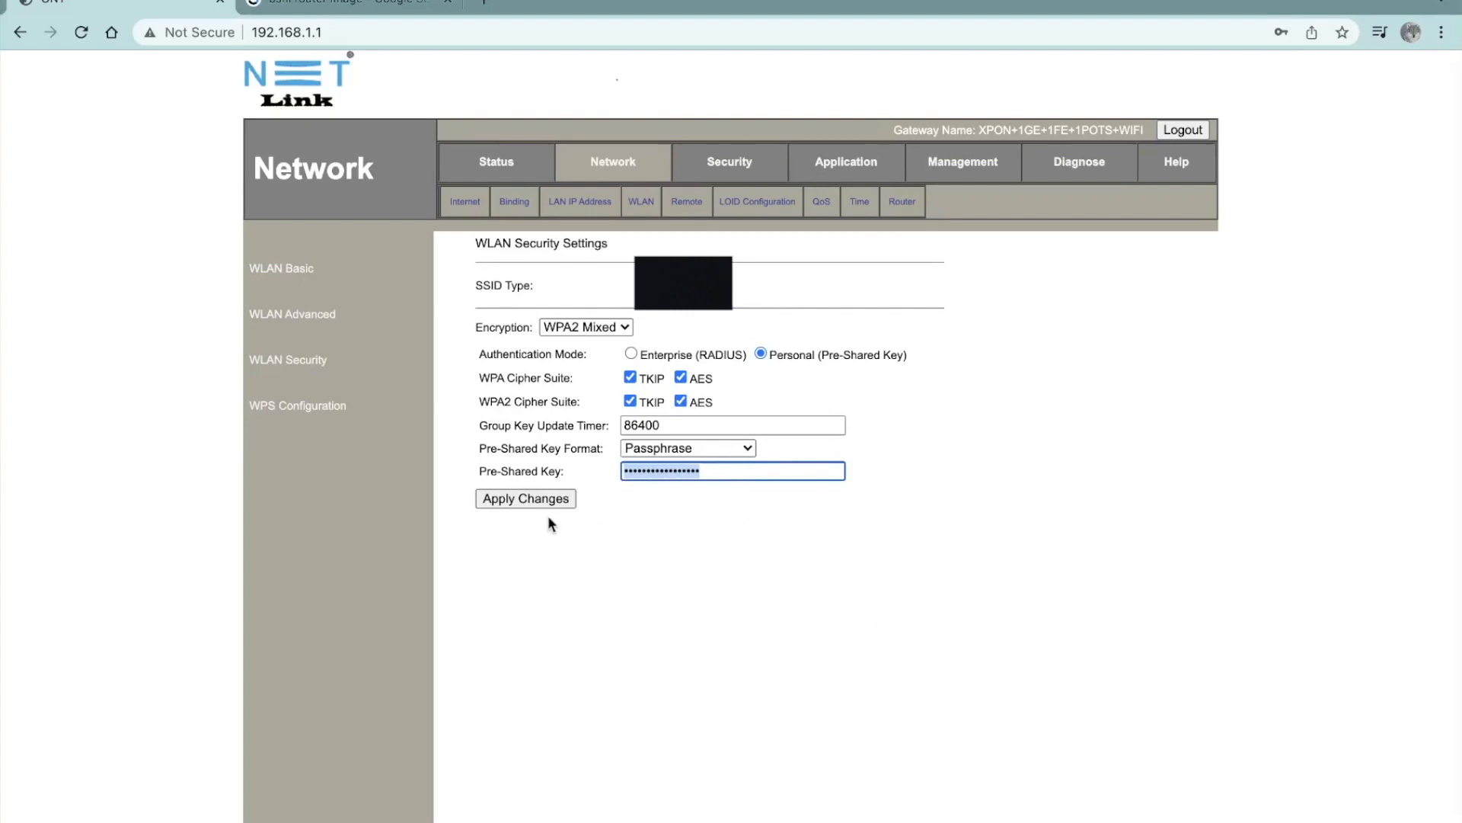
mouse_move(891, 692)
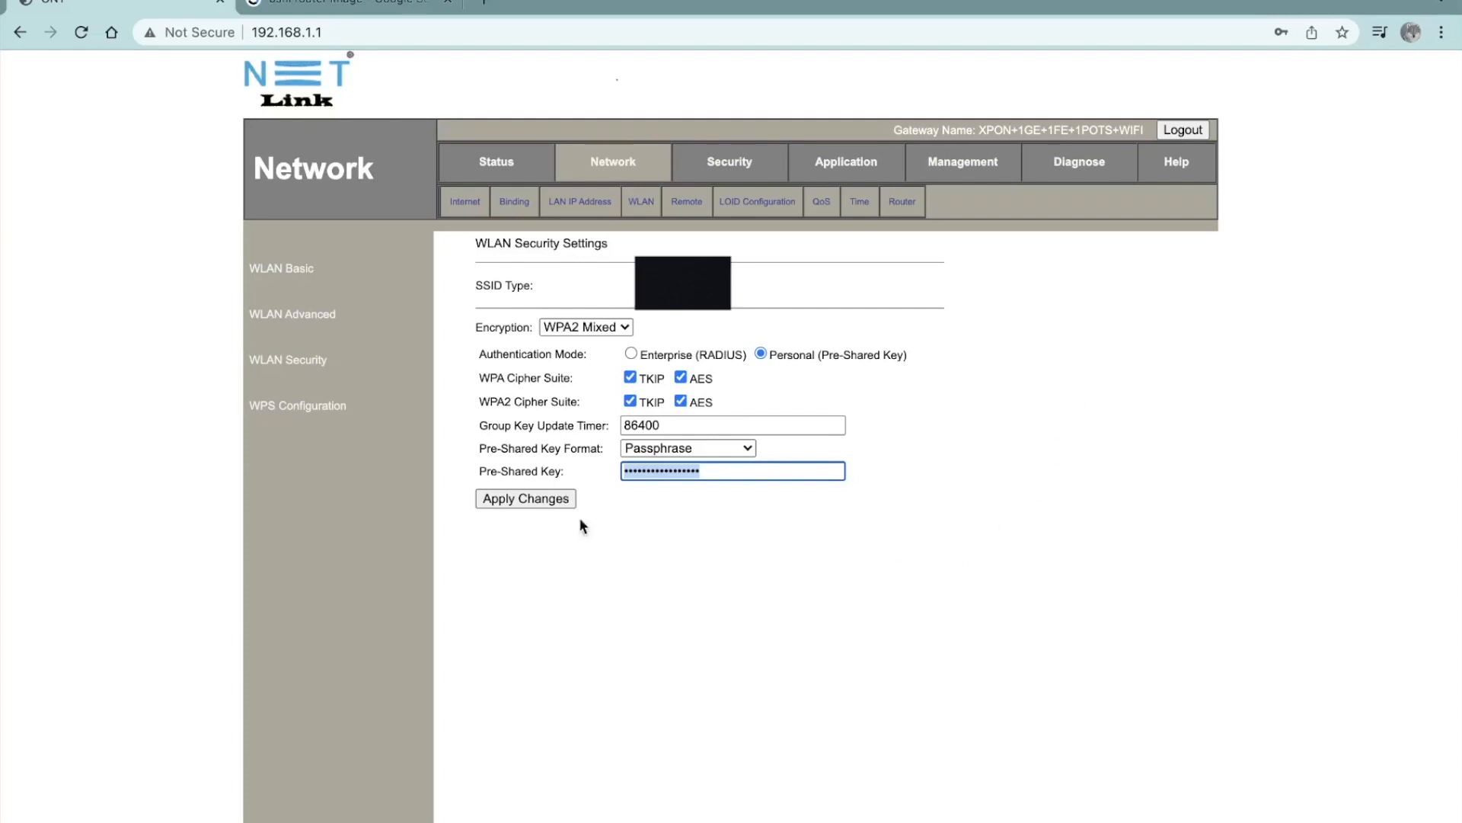
mouse_move(961, 427)
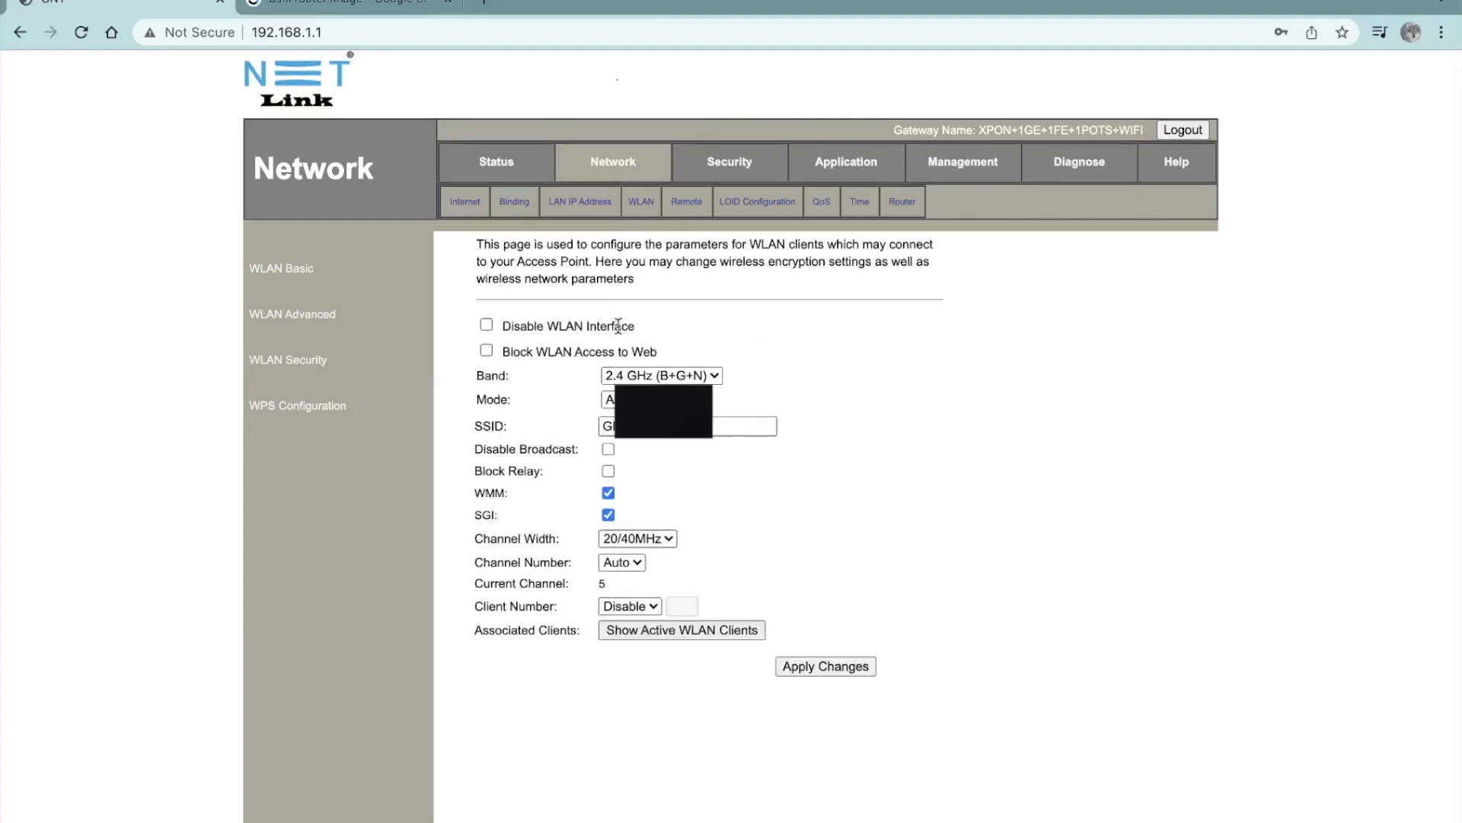
left_click(288, 359)
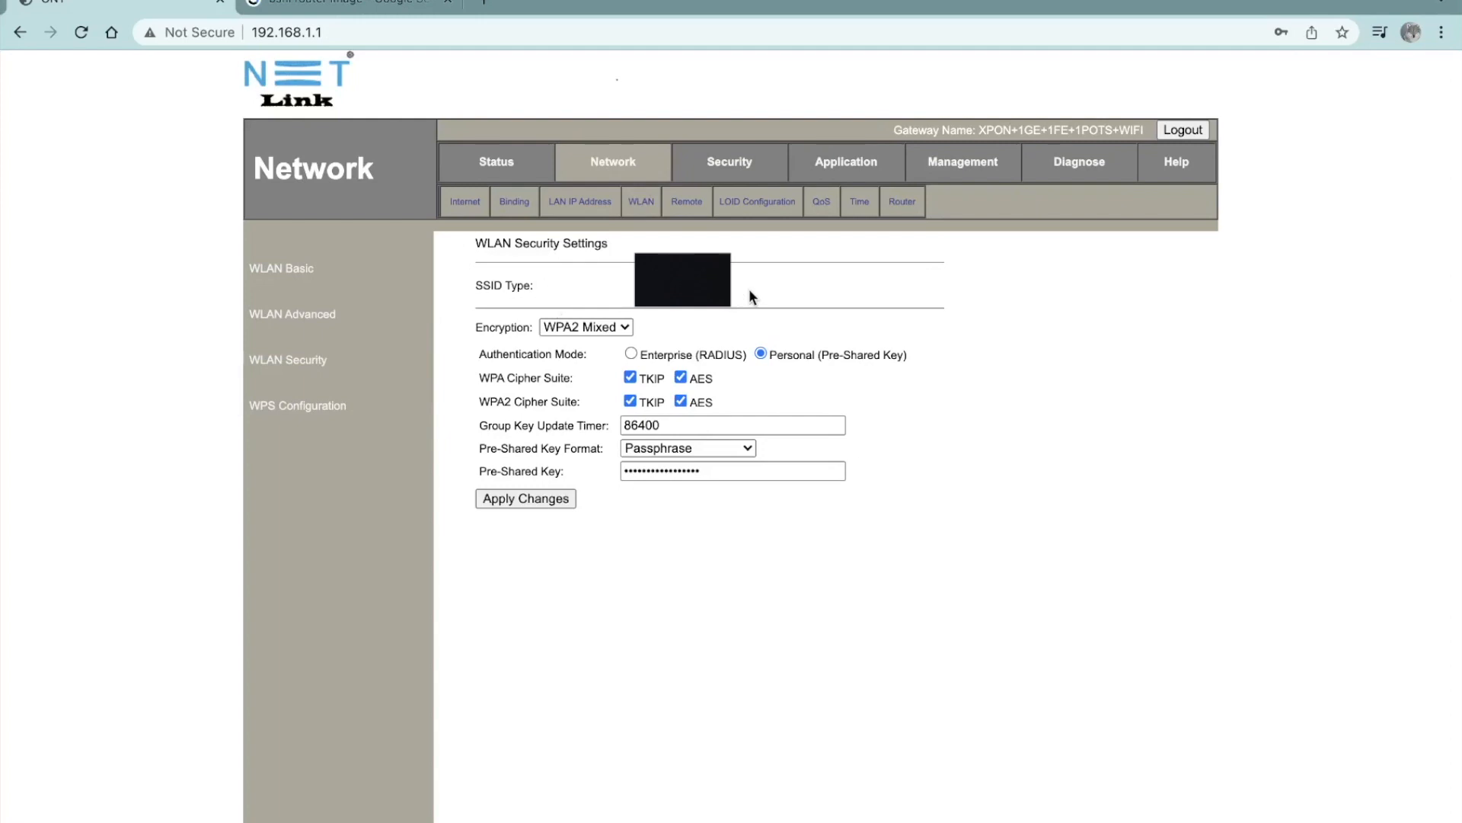
mouse_move(706, 309)
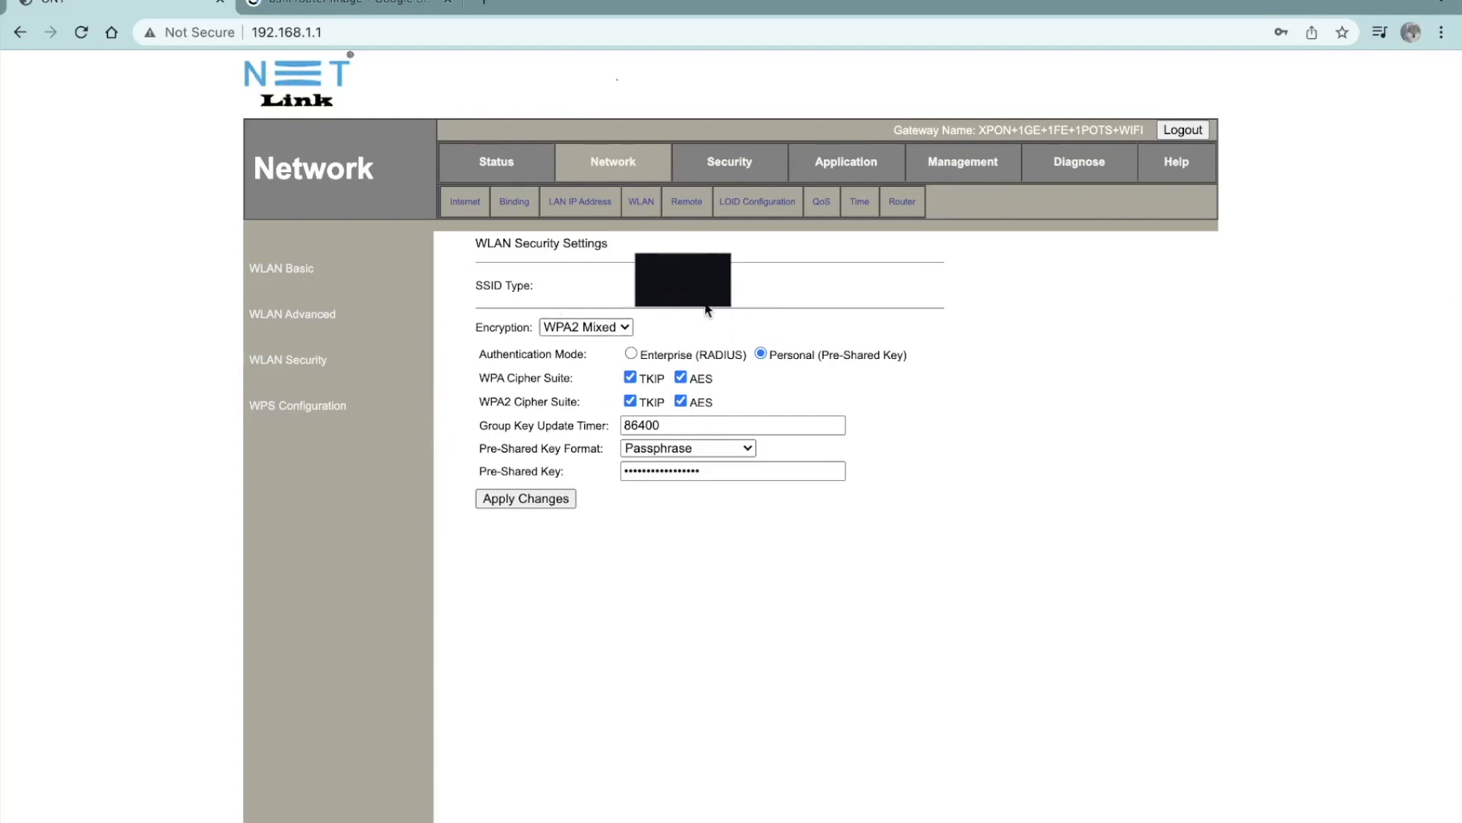
Click into the Pre-Shared Key field; the session ends at the web login page
left_click(733, 471)
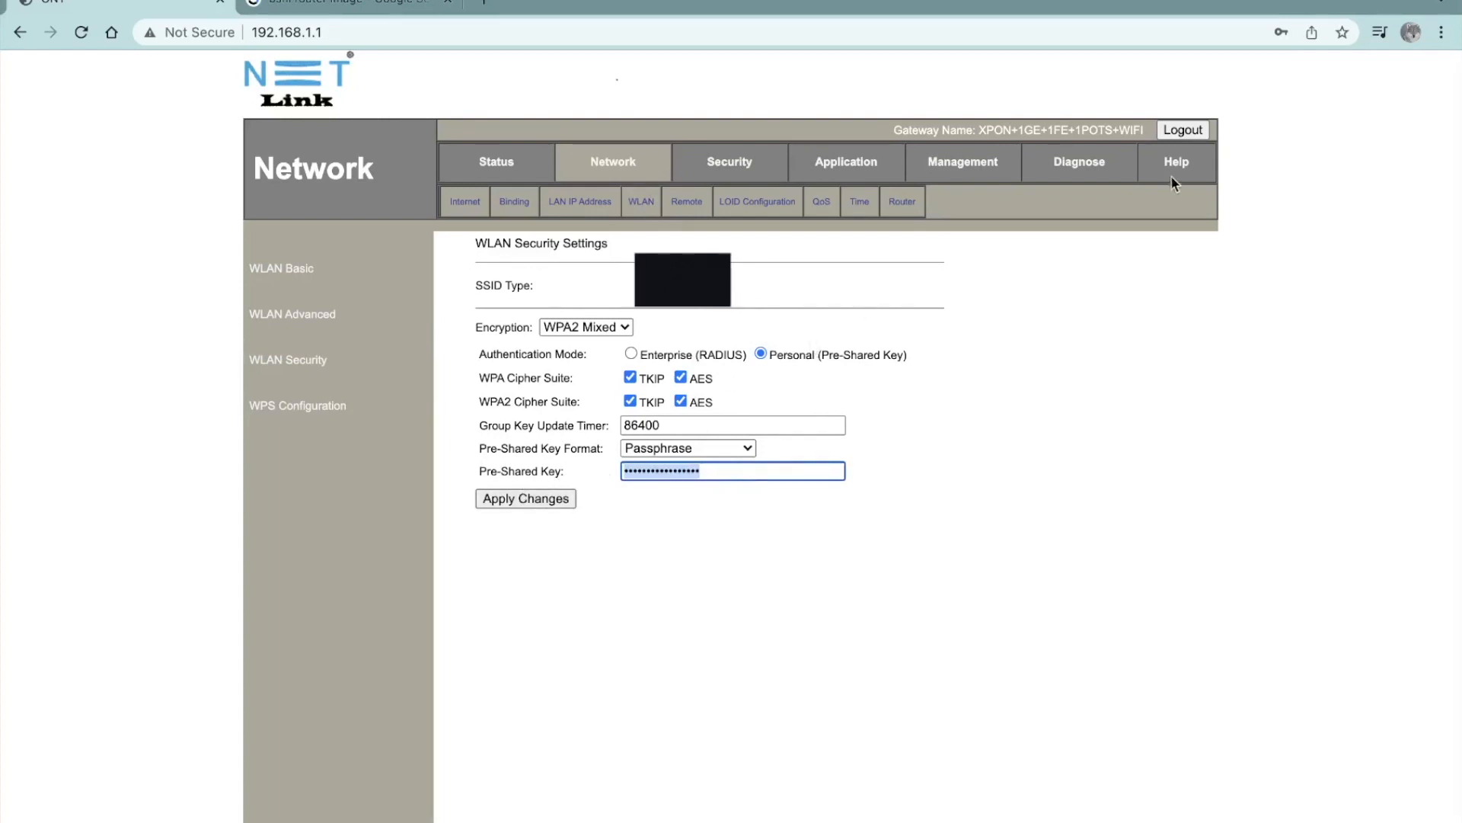
left_click(1182, 129)
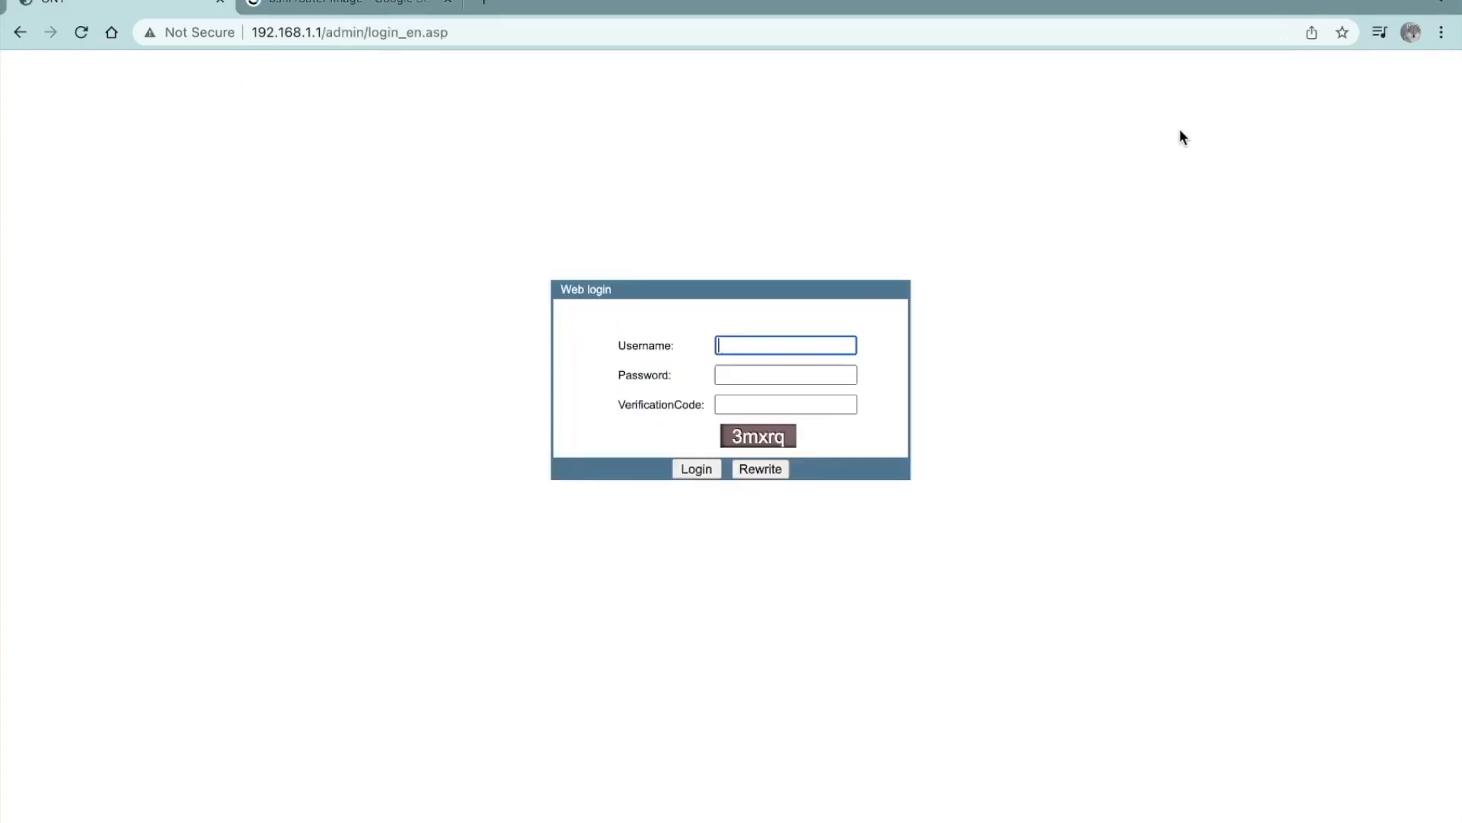